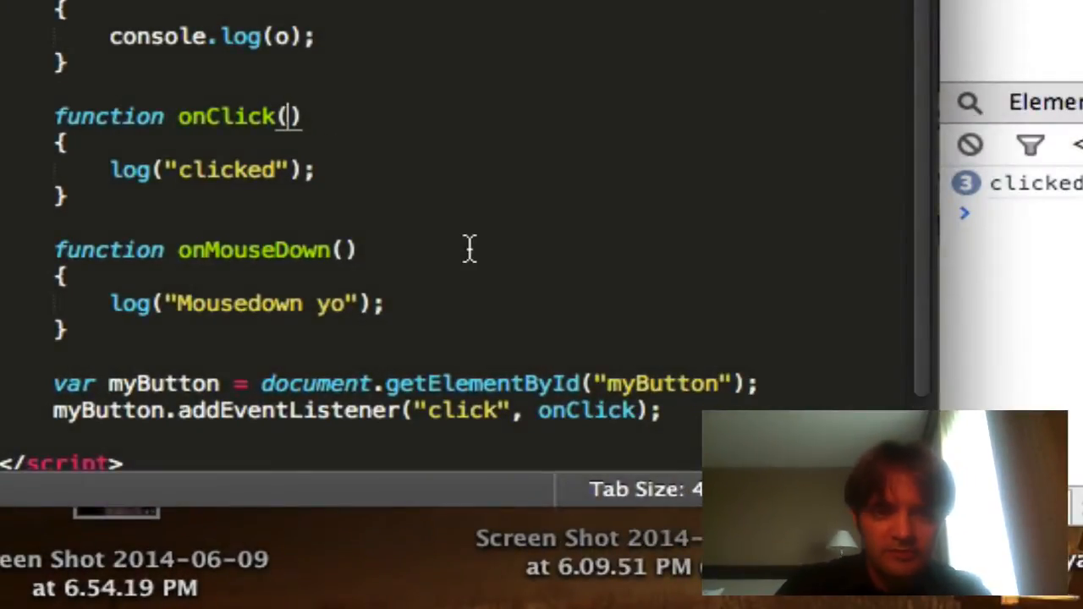
- Give onClick an event parameter and log "clicked: " with the event via console.log
text(event)
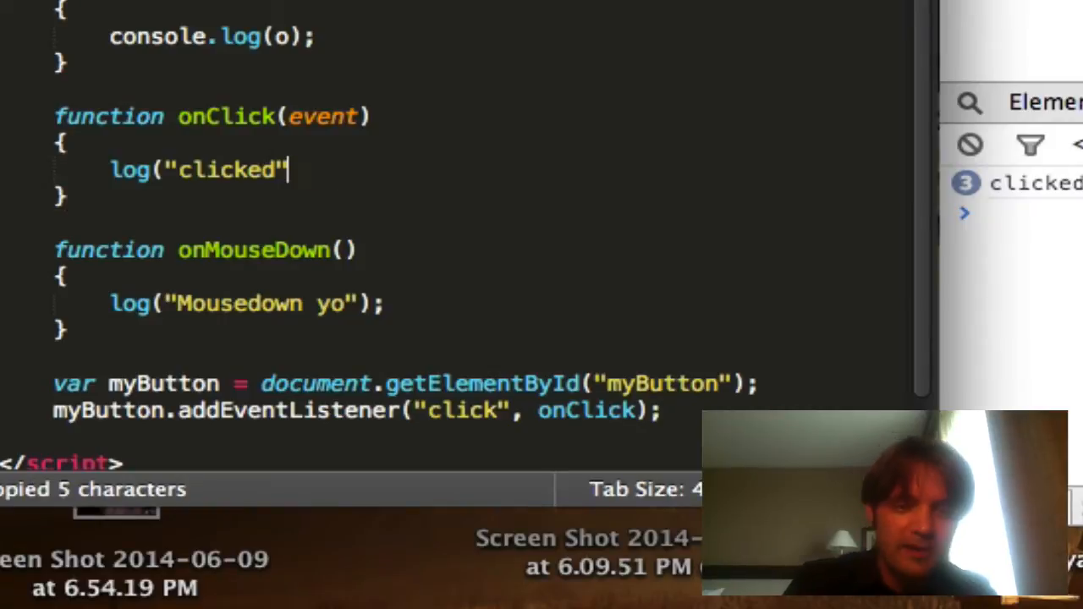
text(: ", event);)
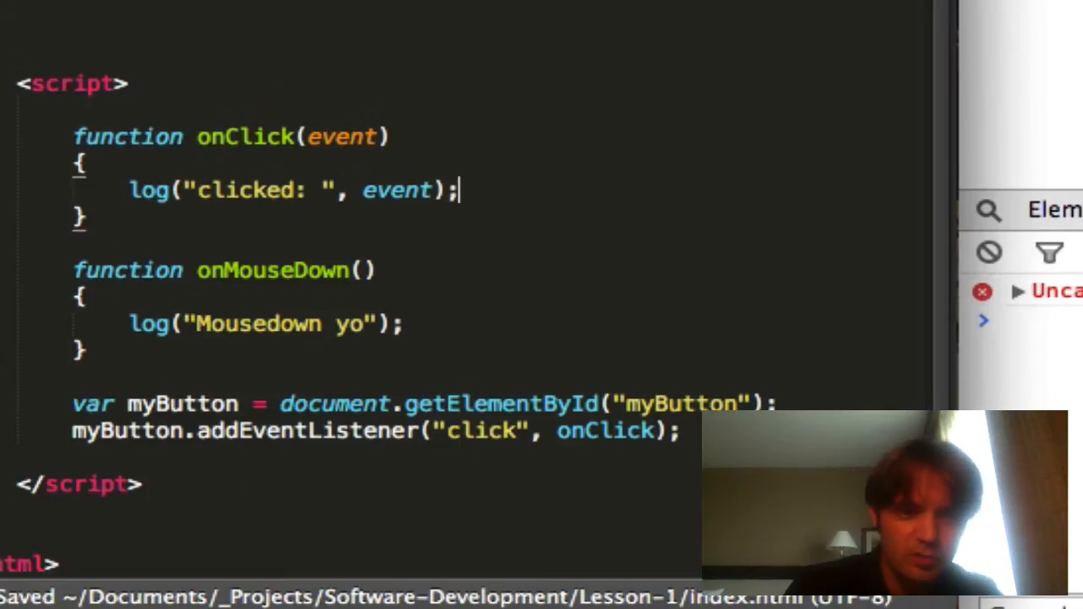
text(consol)
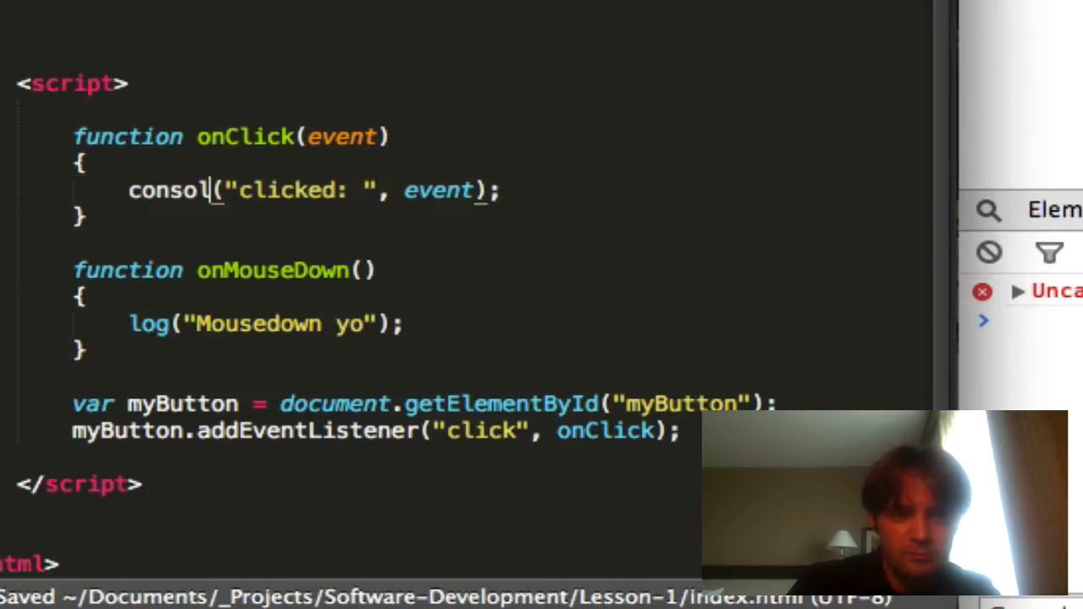
text(e.log)
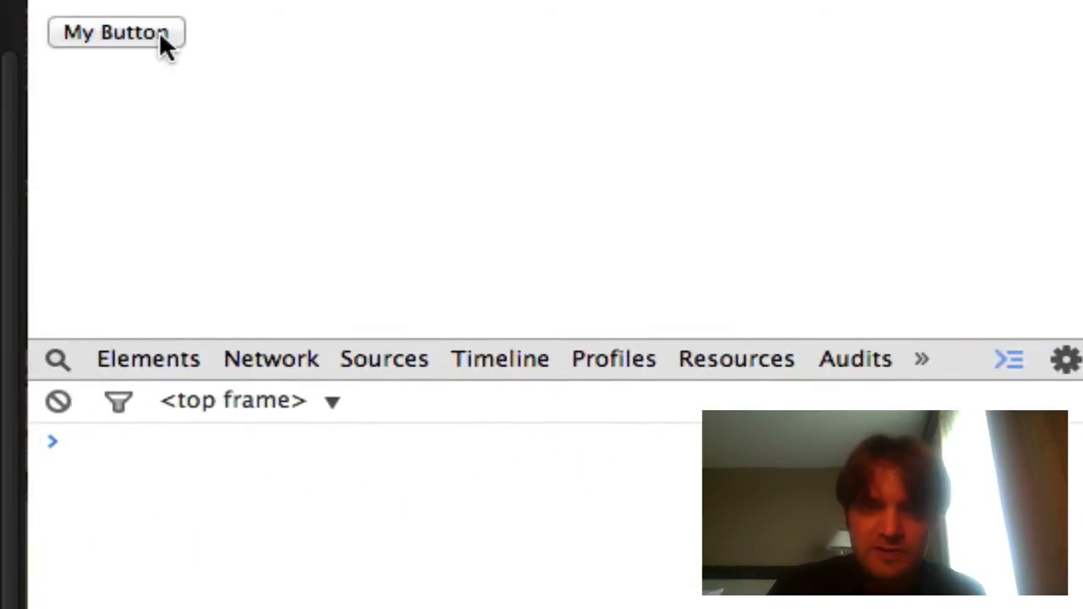
- Click My Button and inspect the logged MouseEvent's properties in the console
click(115, 33)
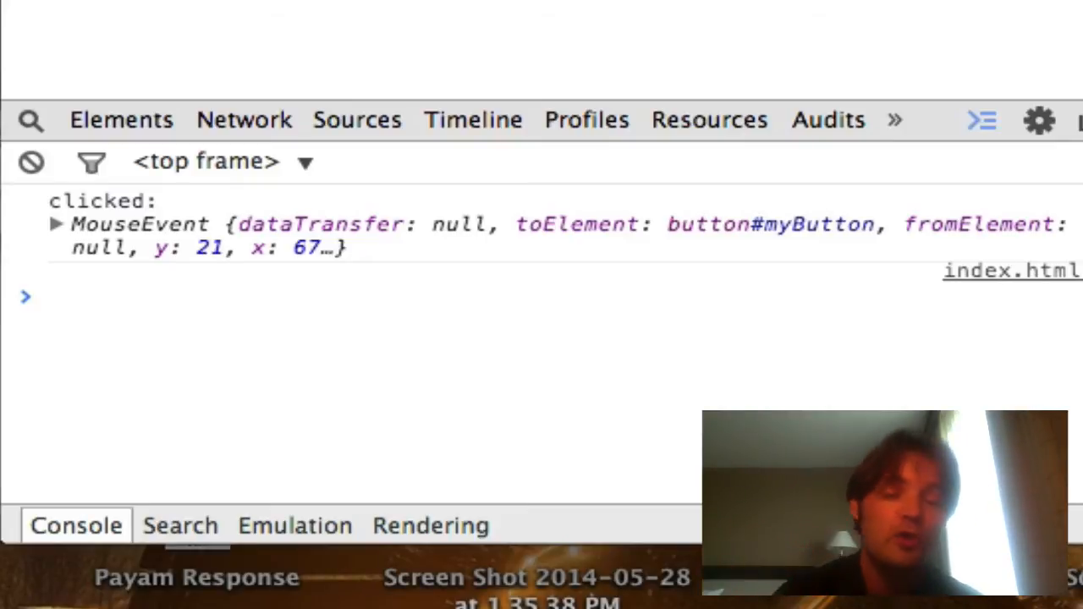
click(58, 223)
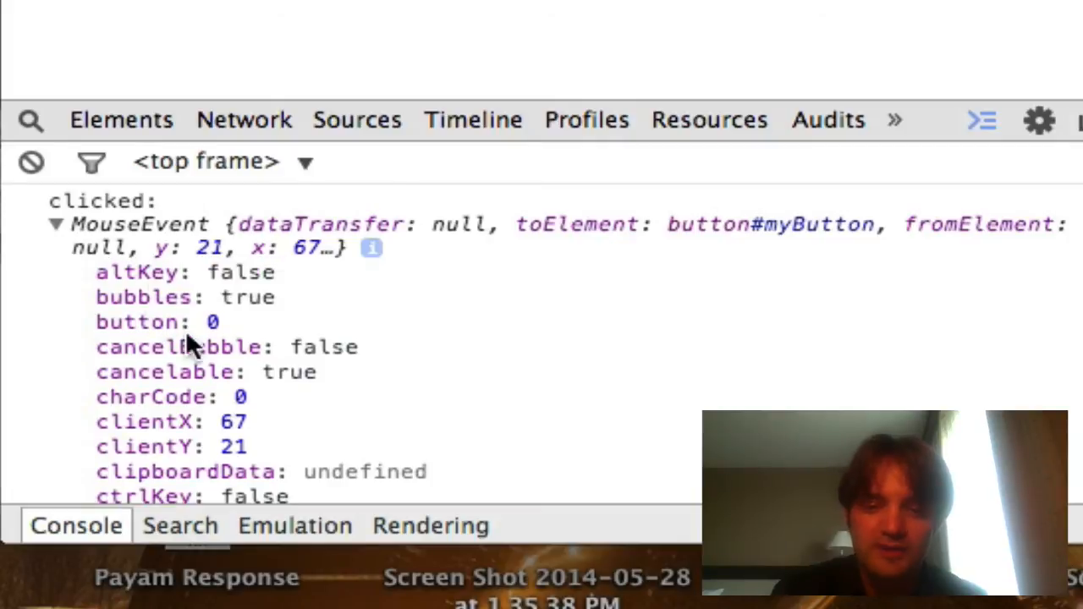
mouse_move(410, 288)
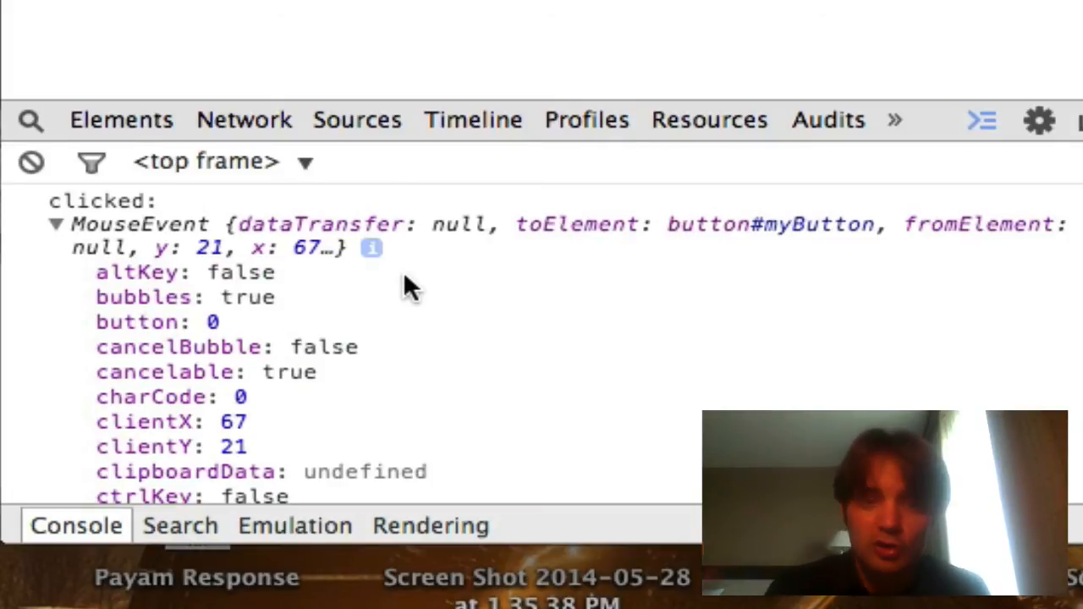
scroll(down, 3)
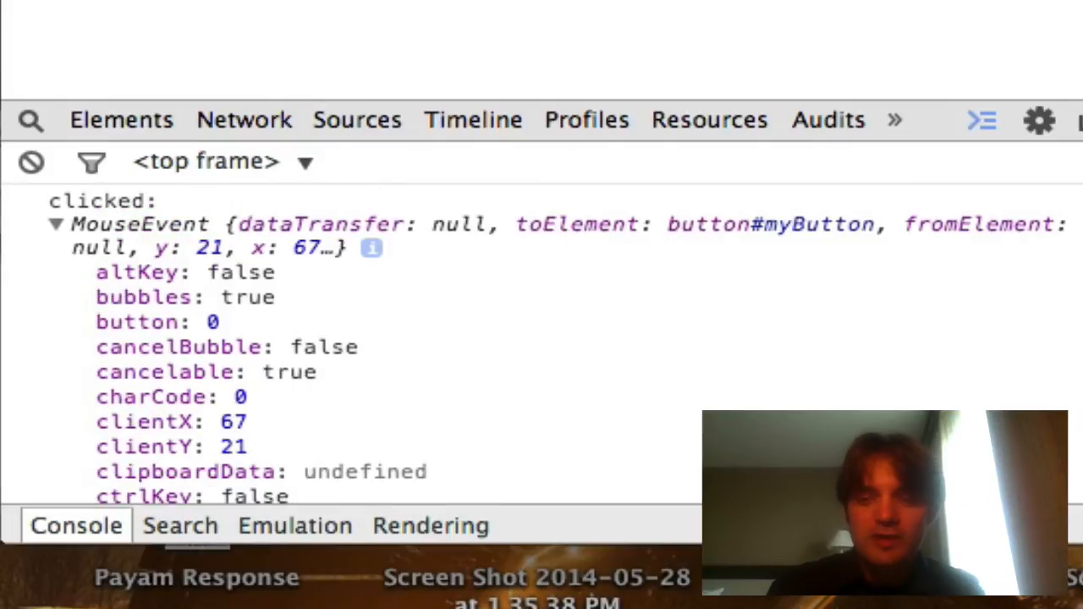
mouse_move(271, 457)
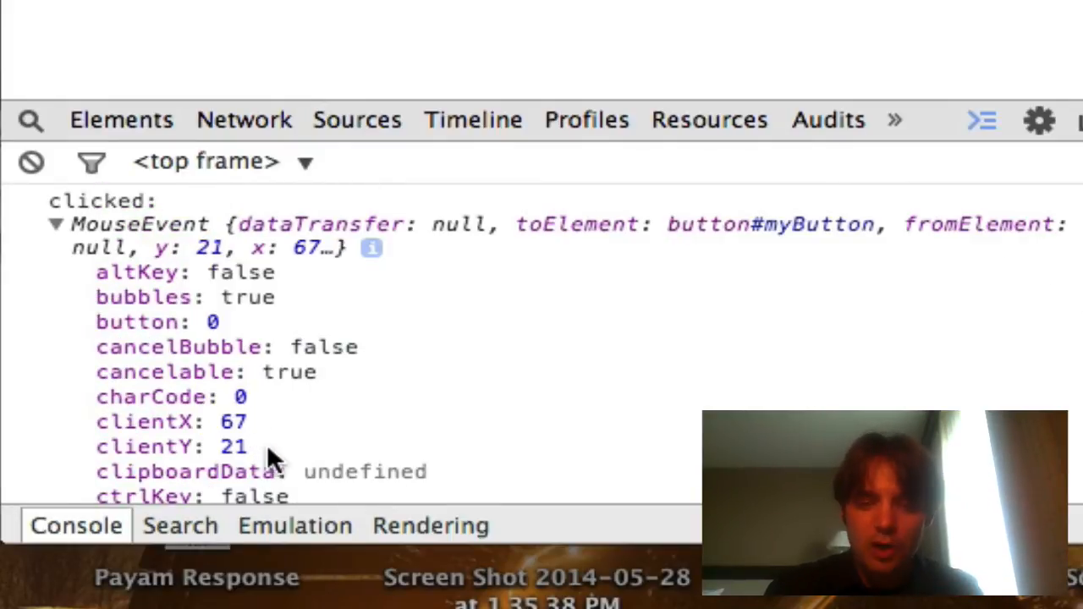
mouse_move(635, 390)
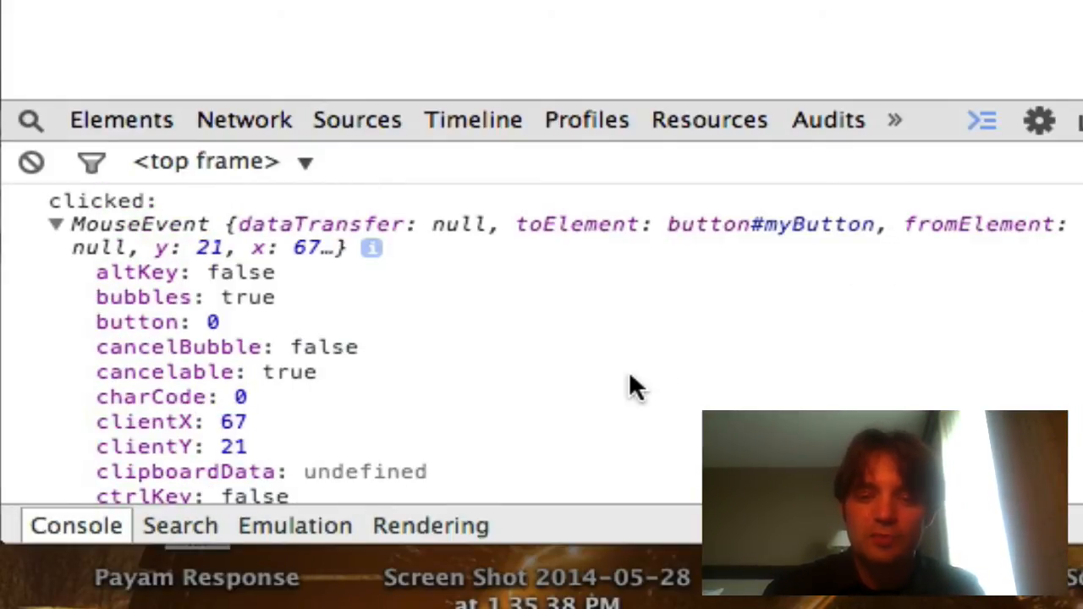
mouse_move(538, 329)
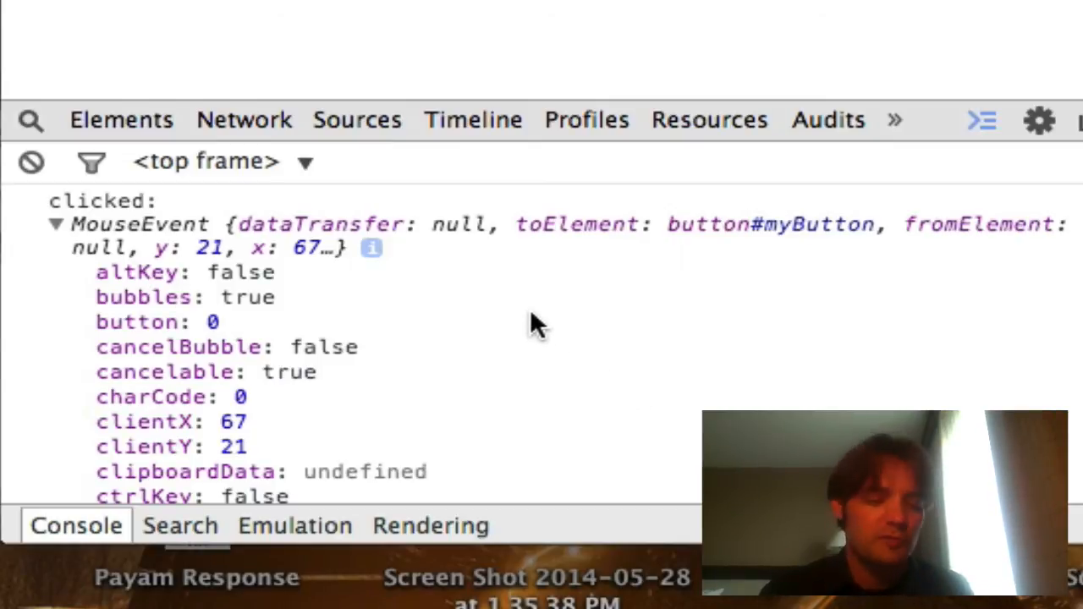
scroll(down, 3)
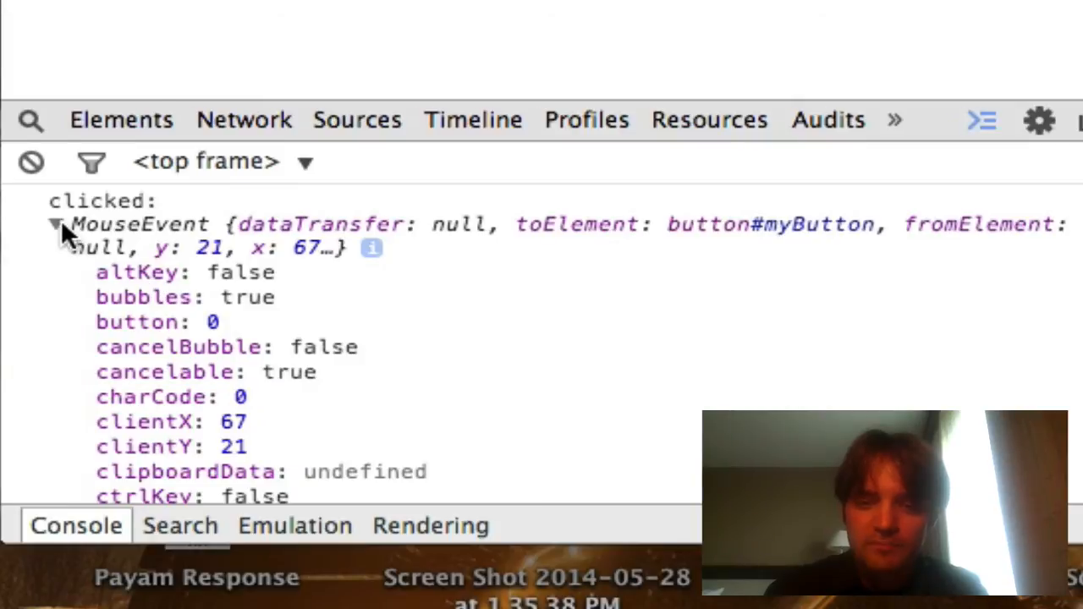
click(56, 224)
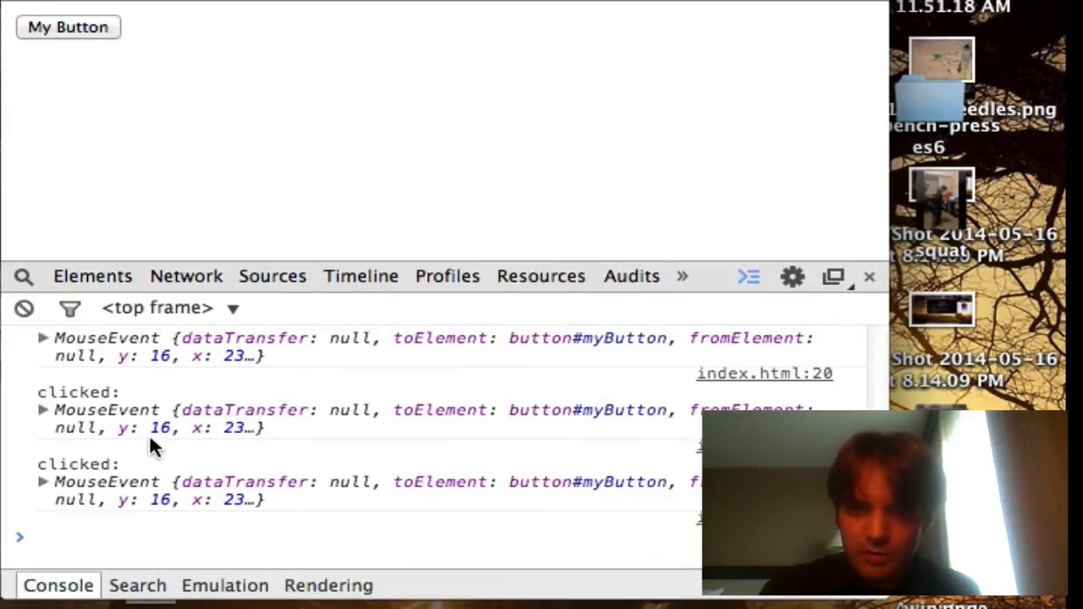
- Click My Button twice more to log additional click events
click(68, 27)
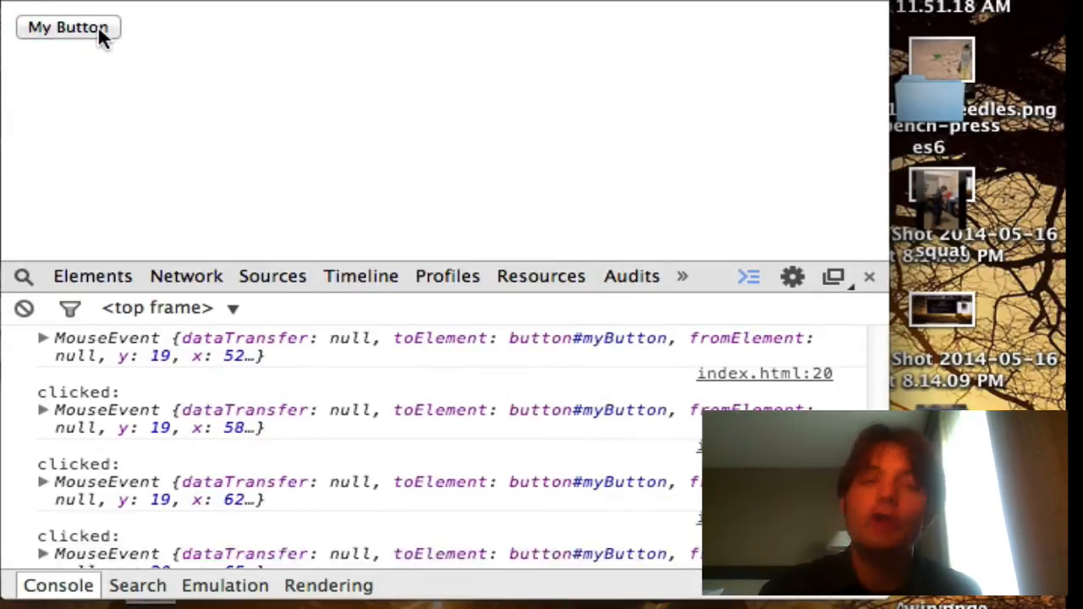
click(68, 27)
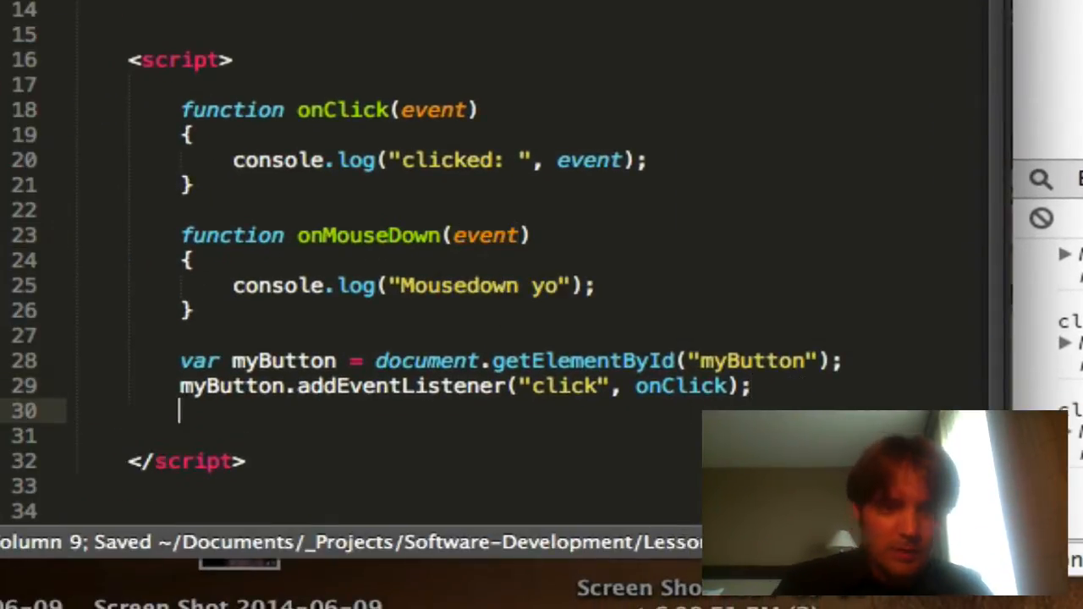
- Attach onMouseDown to myButton as its "mousedown" listener
text(myButton.addEventListener("mousedown)
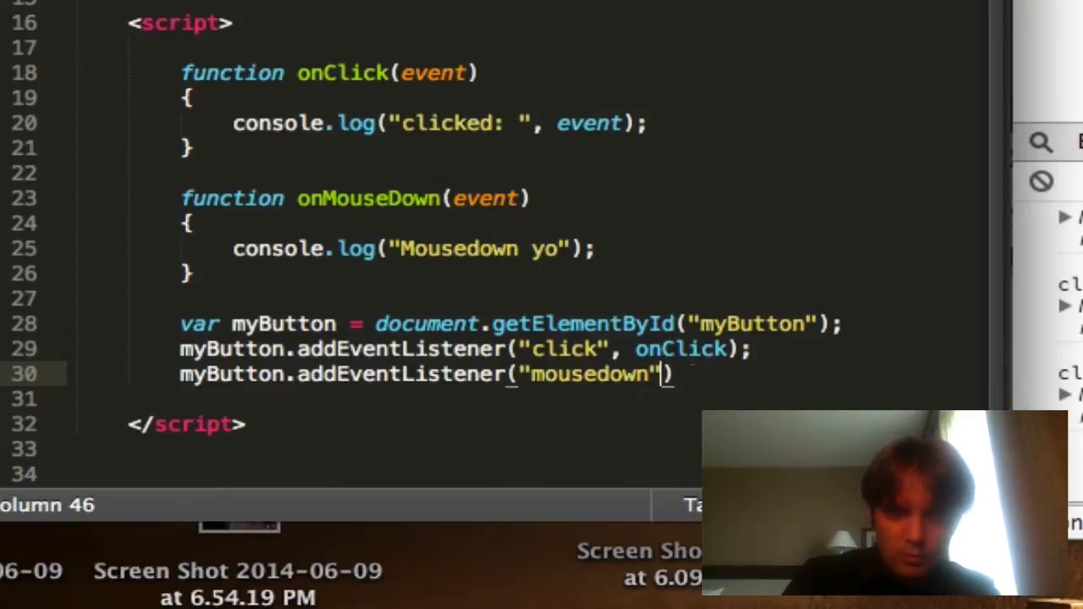
text(, onMouseDown)
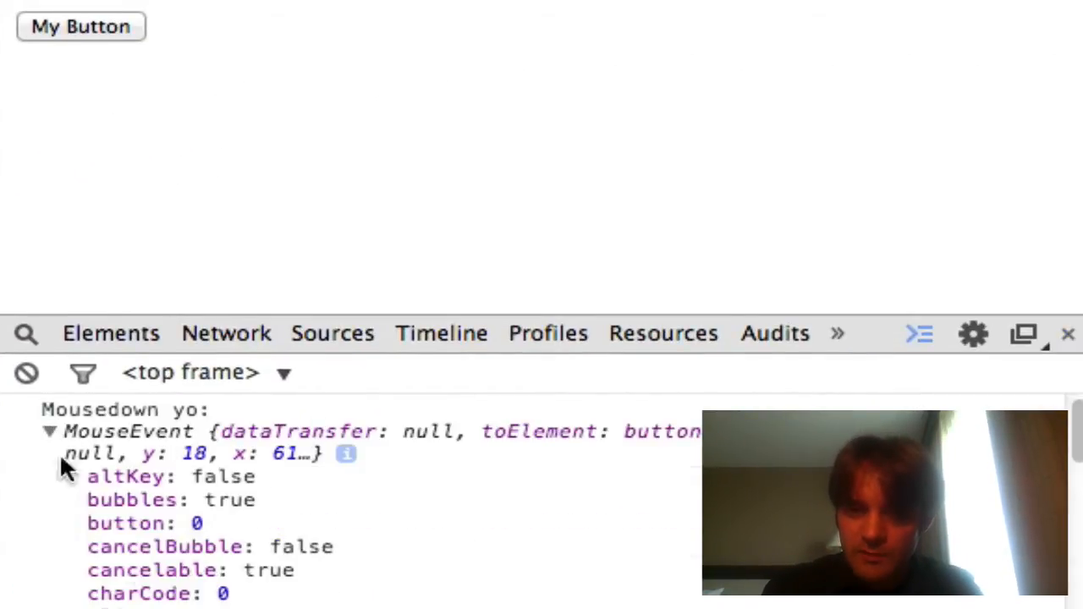
- Scroll through the expanded mousedown MouseEvent's properties in the console
scroll(down, 3)
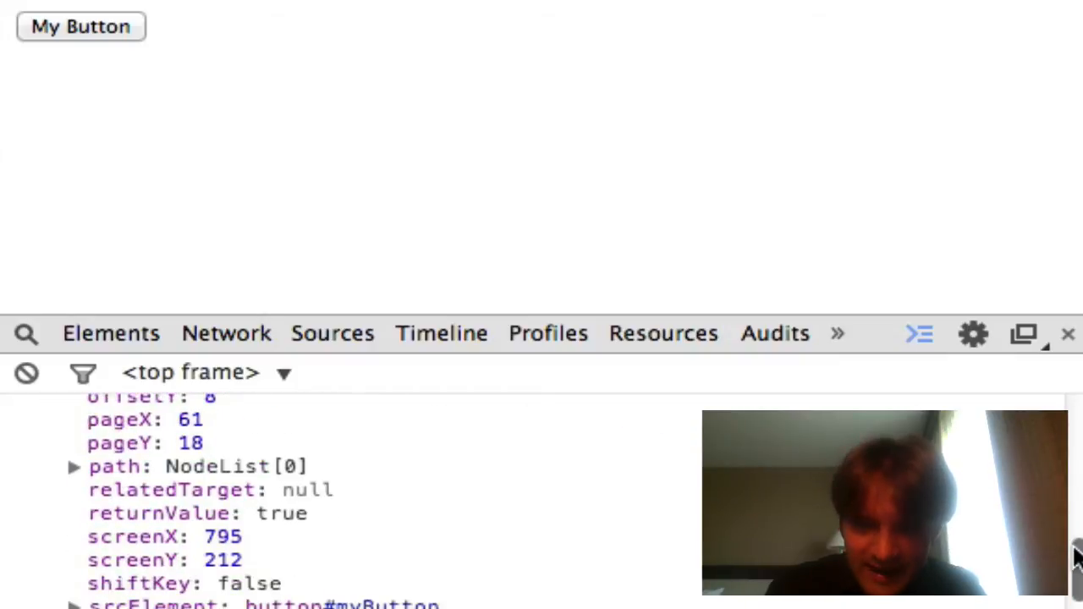
scroll(down, 3)
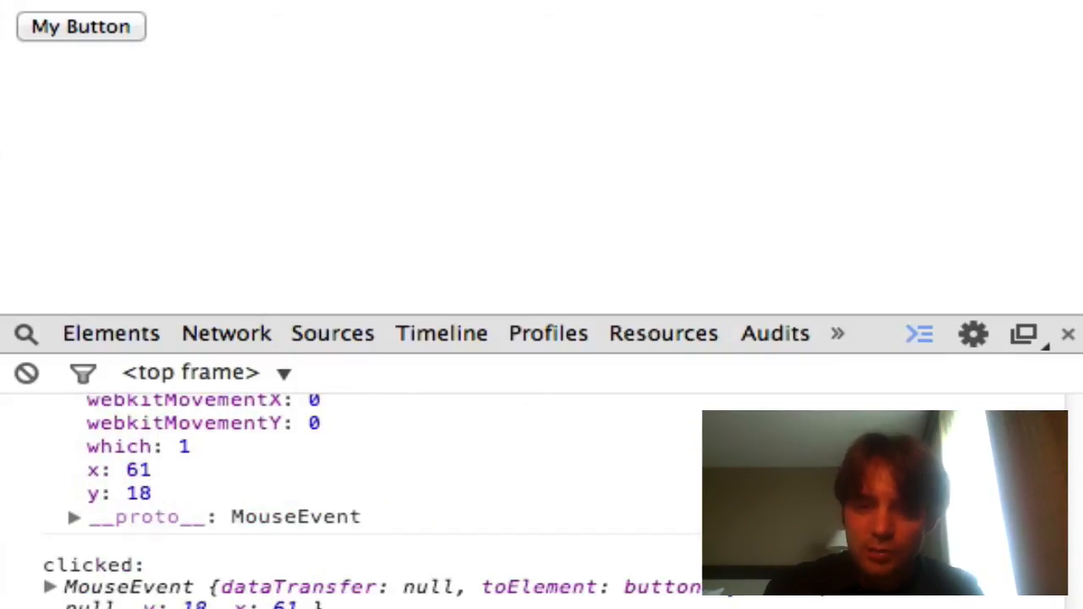
scroll(up, 3)
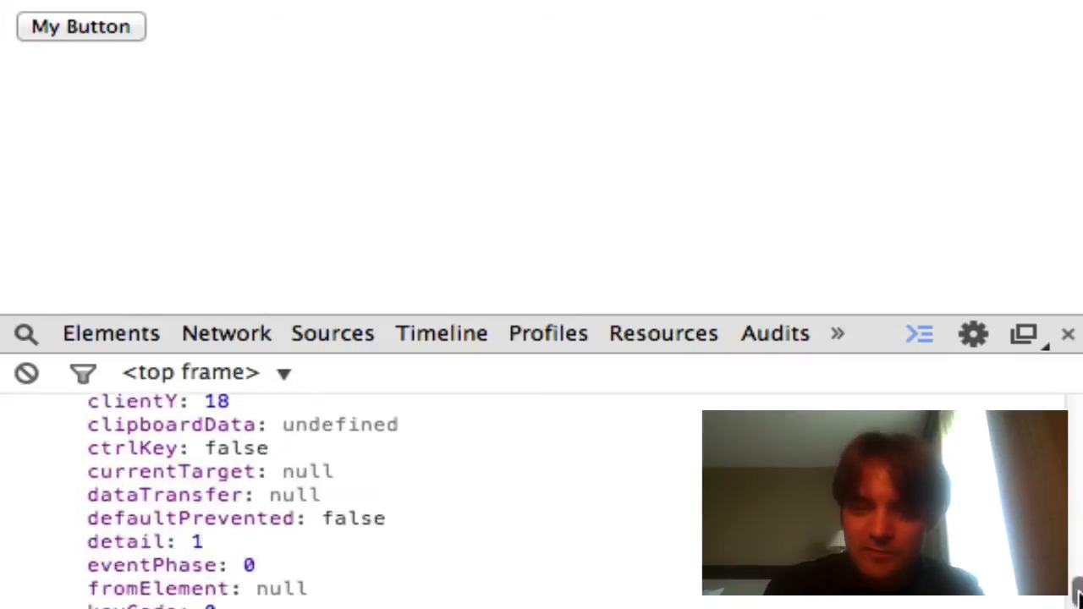
scroll(down, 3)
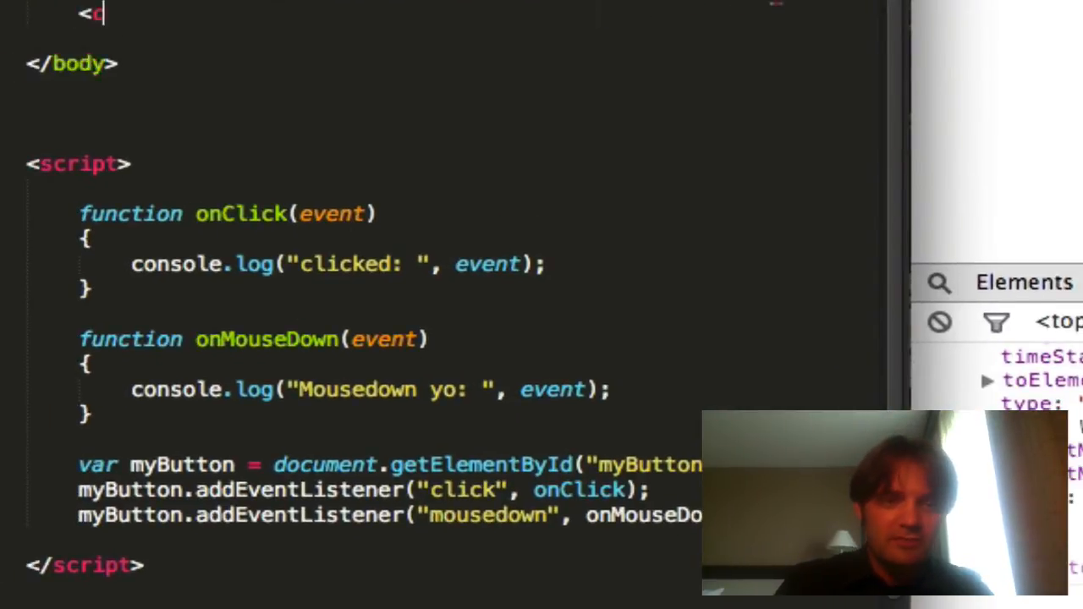
- Add a canvas element with id myCanvas, width 640 and height 480 to the page body
text(anvas id=")
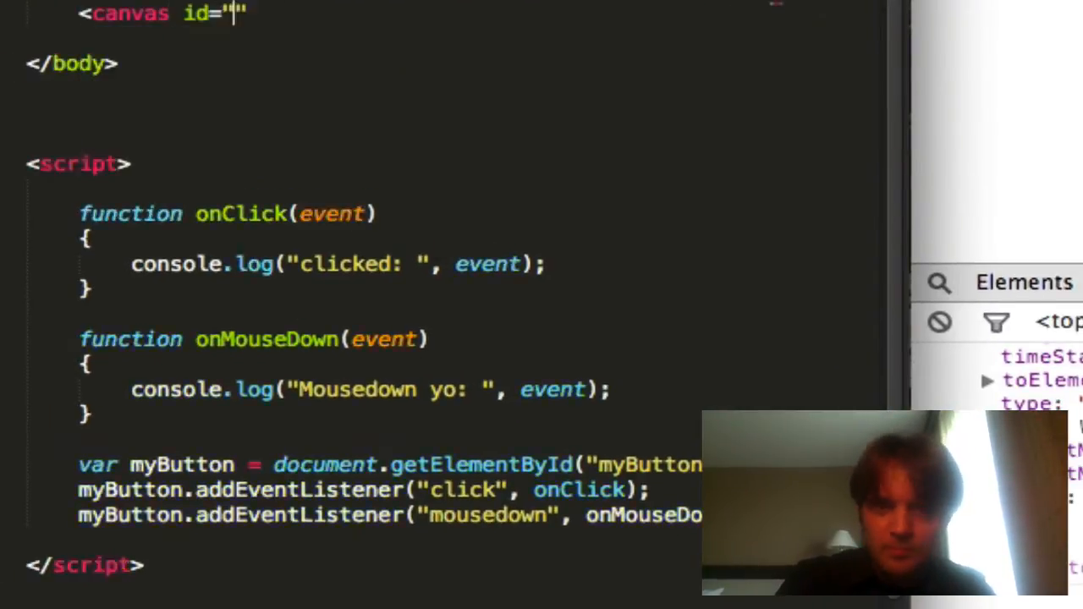
text(myCanvas)
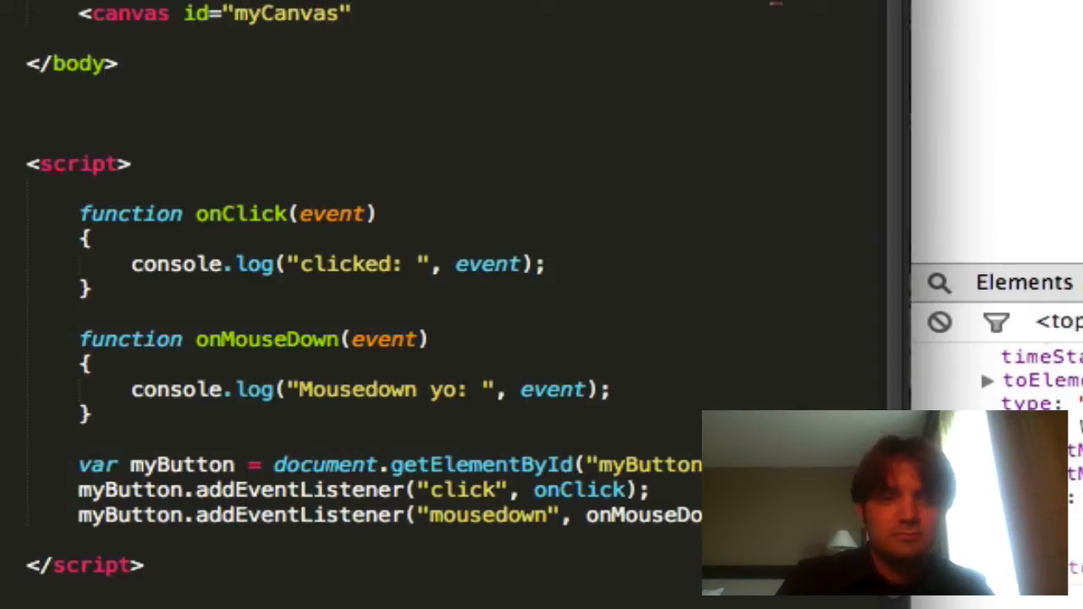
text(></canvas>)
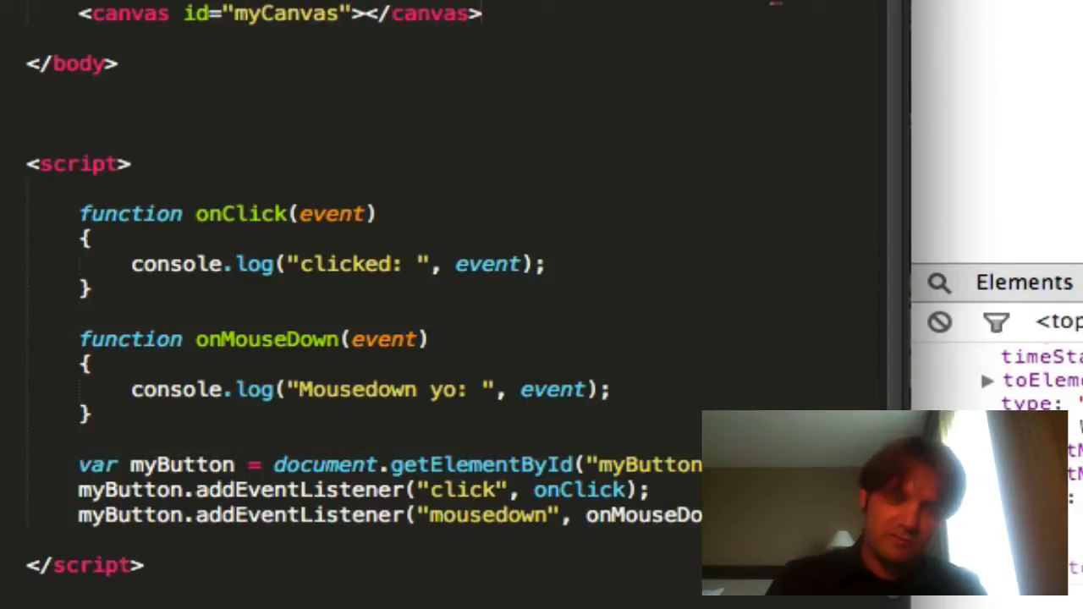
text(width="640")
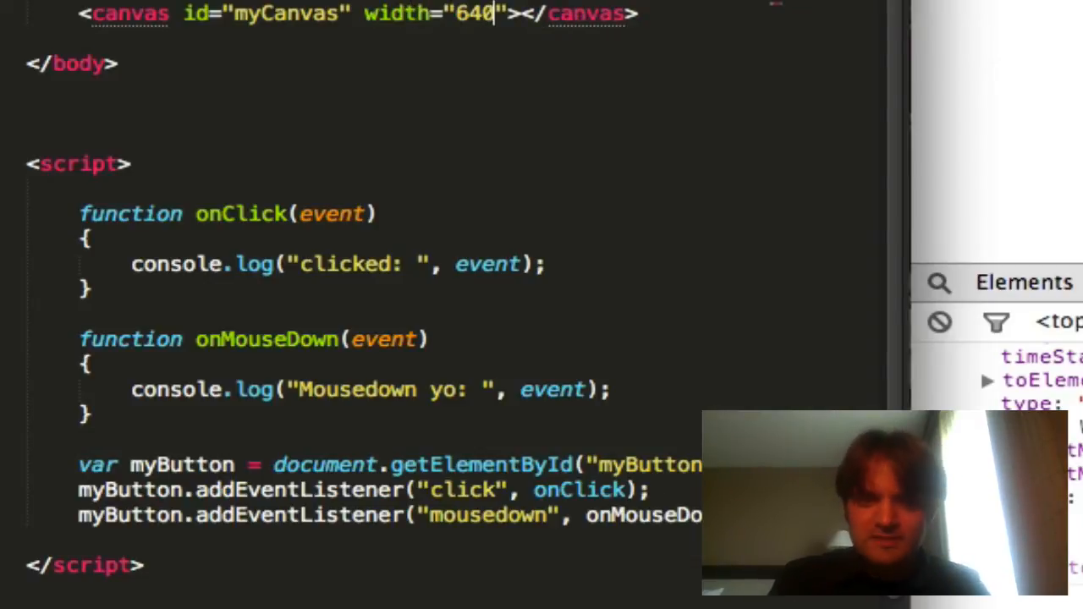
text(height="")
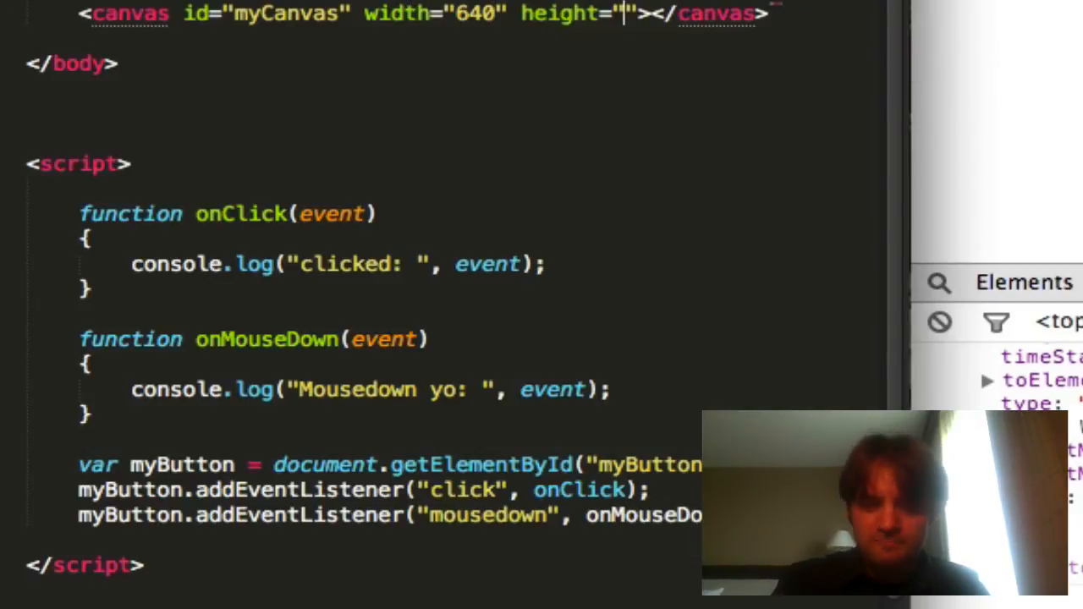
text(480)
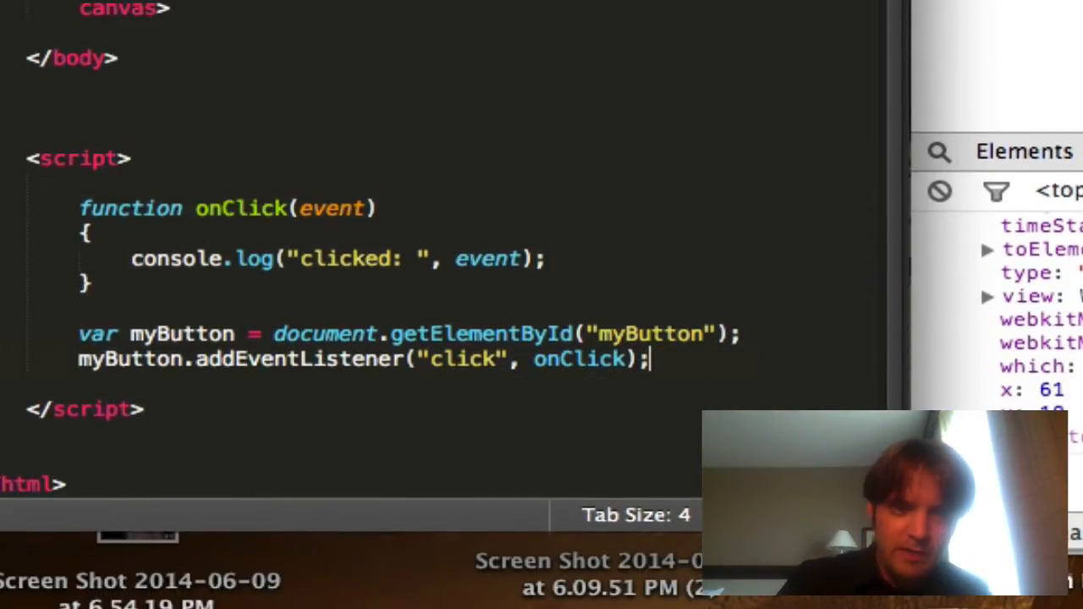
- Save the page and look up the canvas into var myCanvas via getElementById("myCanvas")
key(Return)
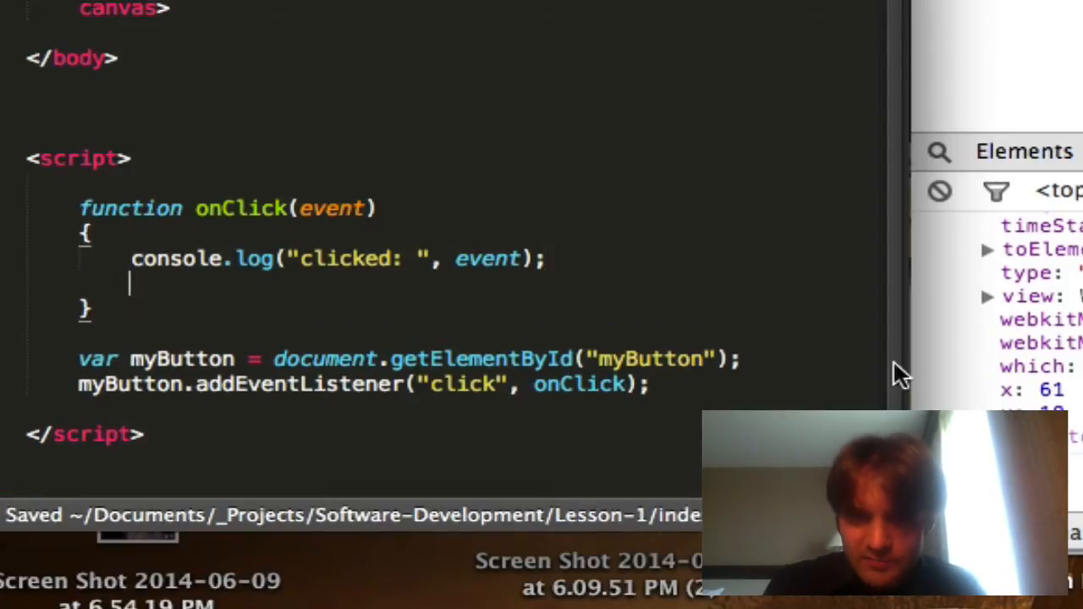
mouse_move(613, 292)
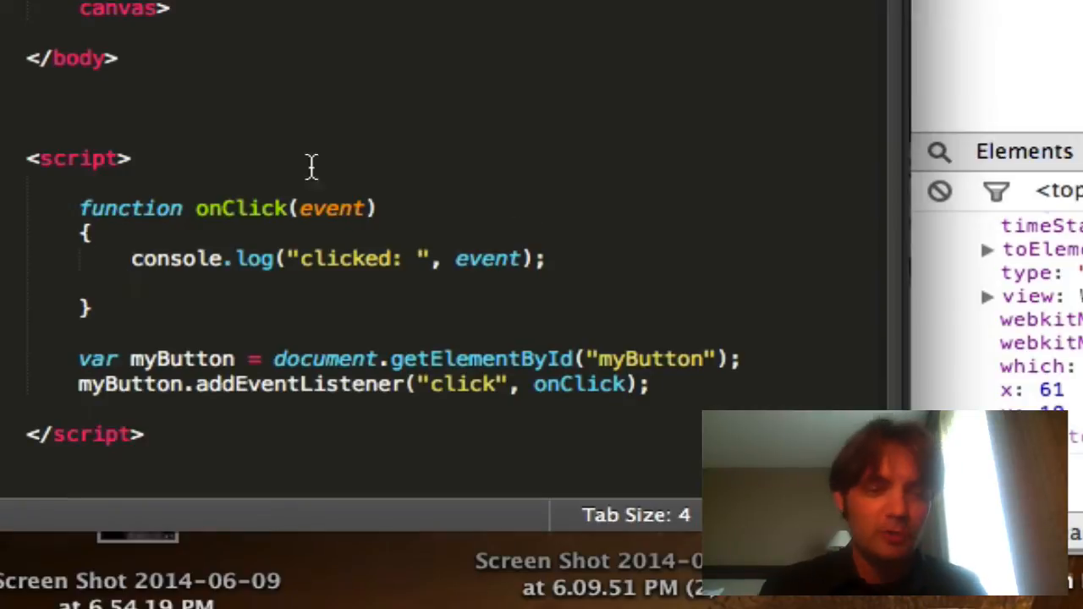
mouse_move(467, 244)
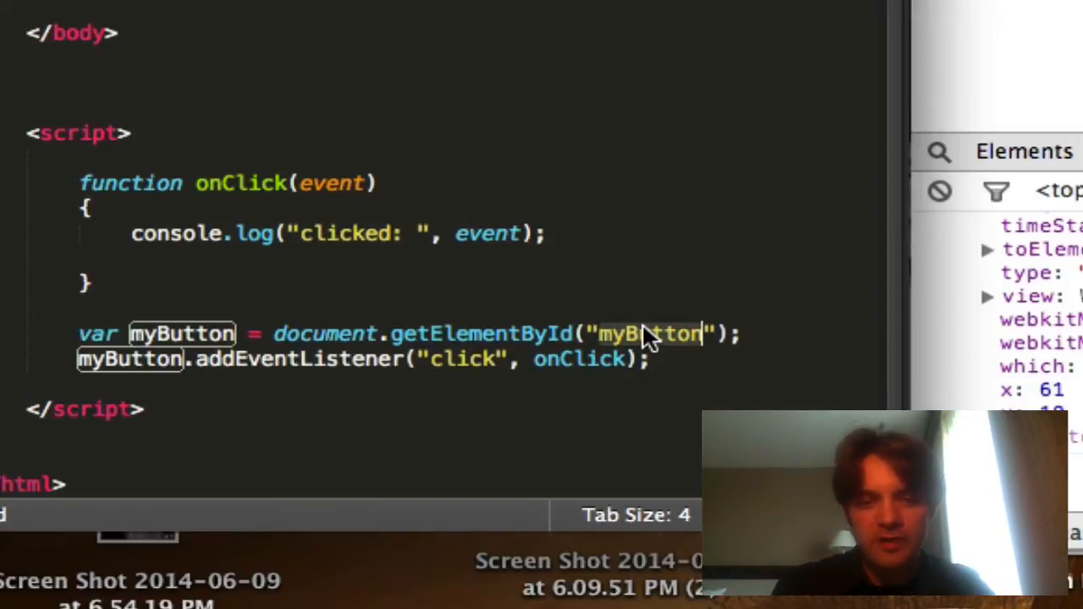
text(myCanvas)
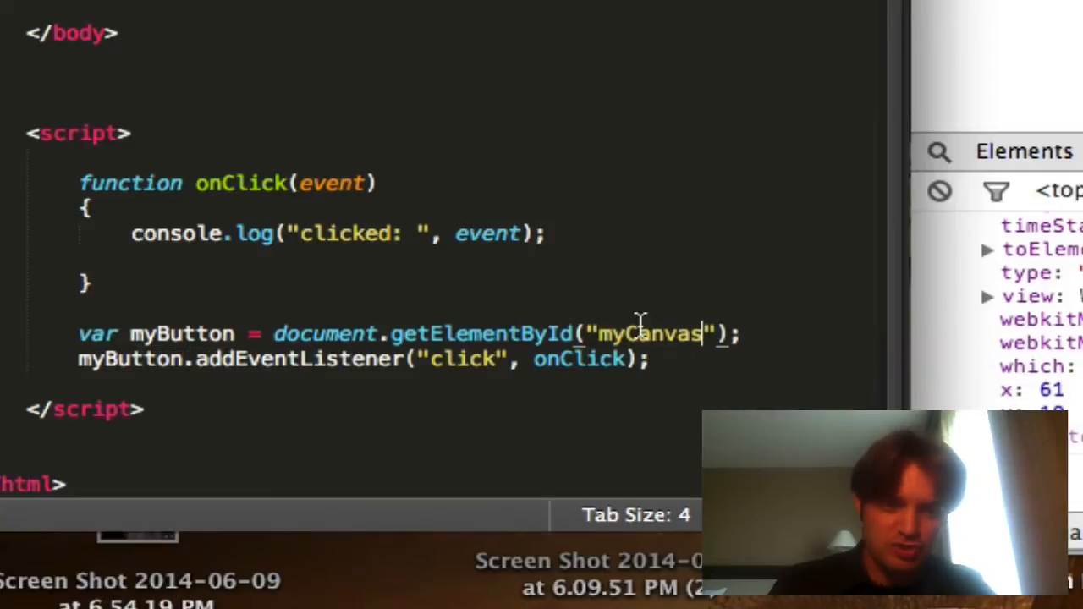
text(myCanvas)
click(364, 359)
text(var)
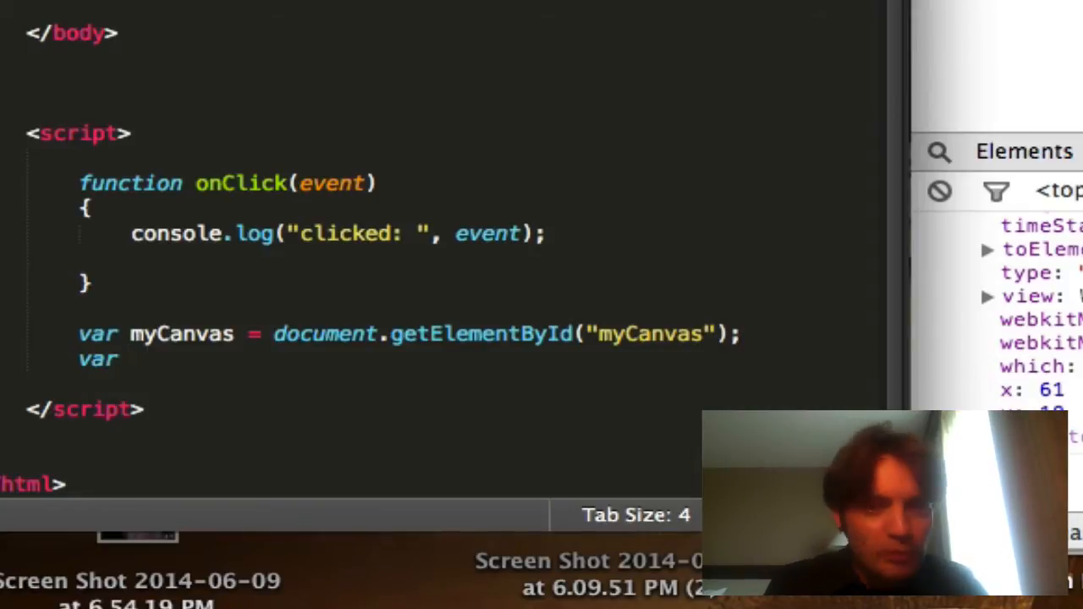
- Store myCanvas.getContext("2d") in a context variable
text(con)
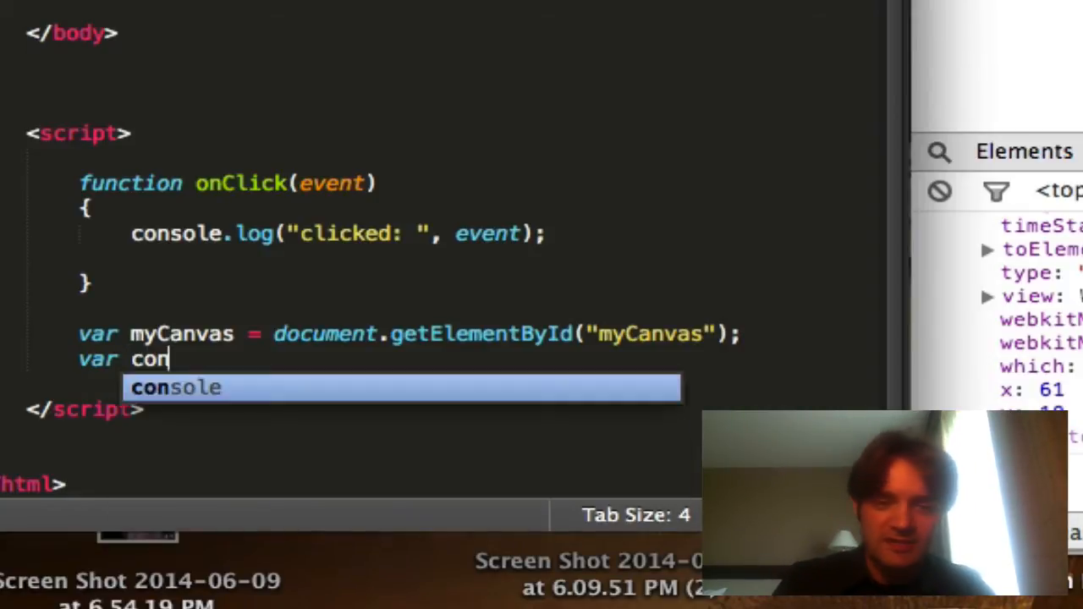
text(text =)
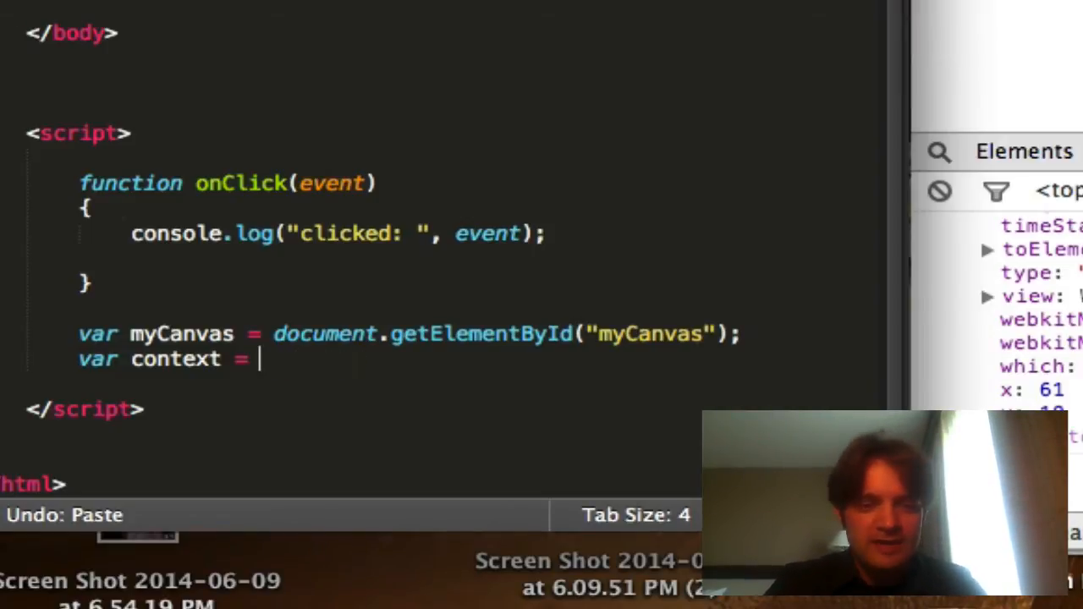
text(getContext)
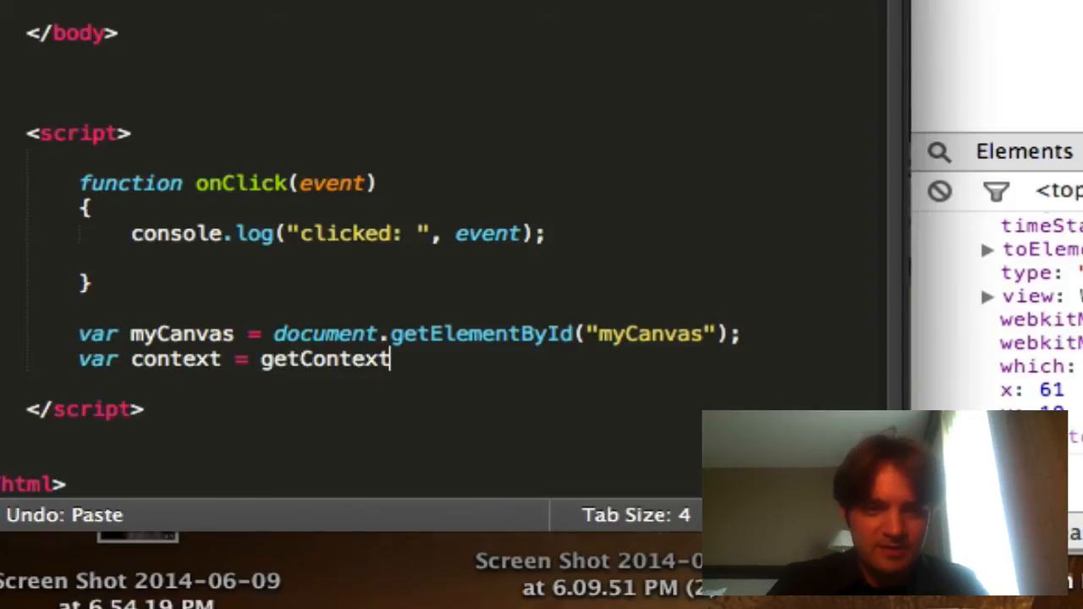
text(("2d"))
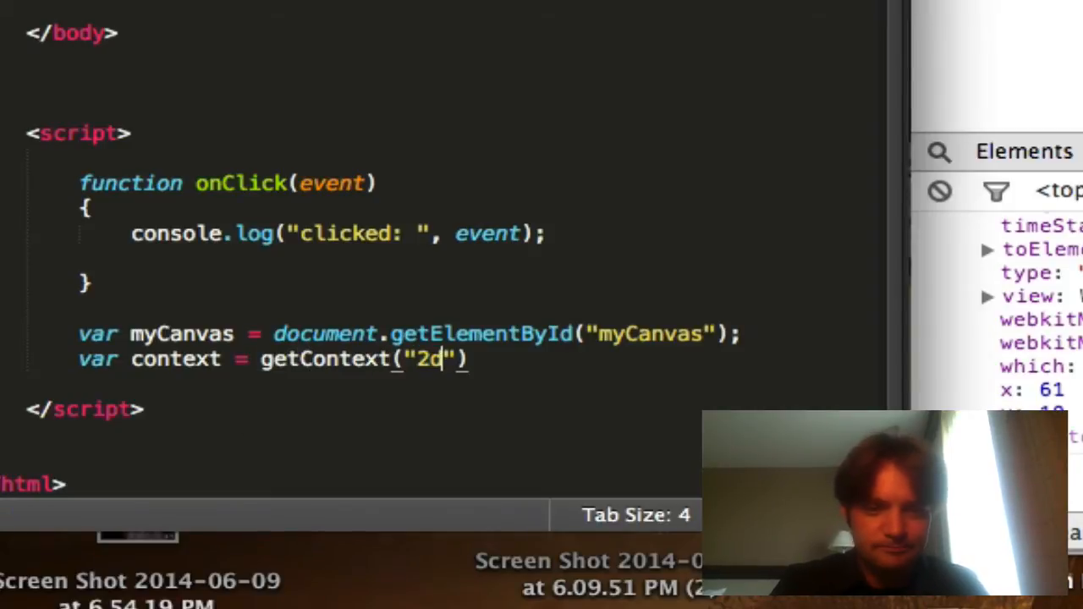
text(;)
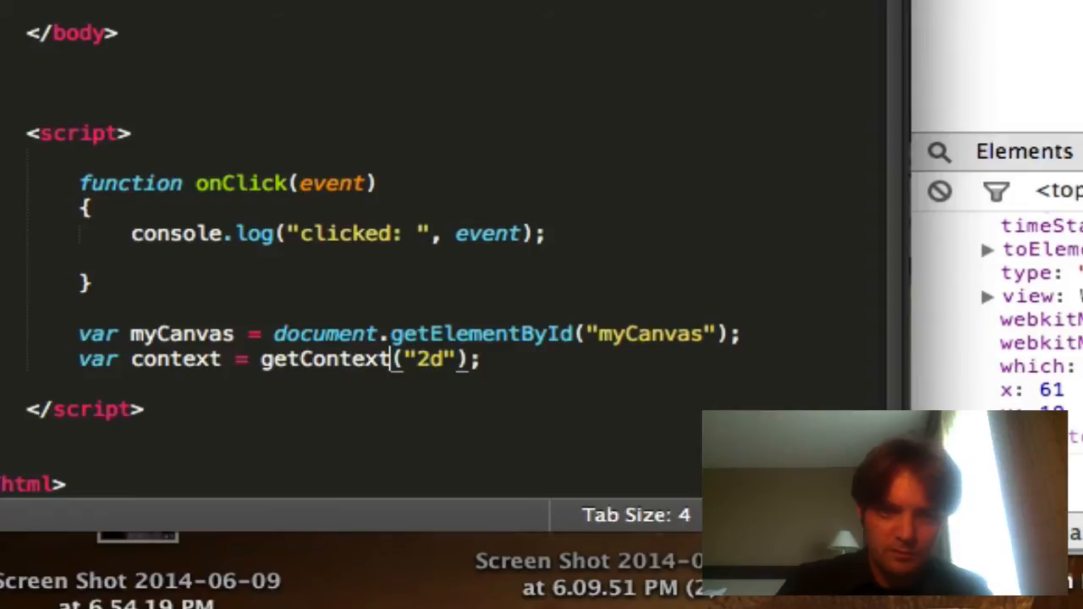
text(myCanvas.)
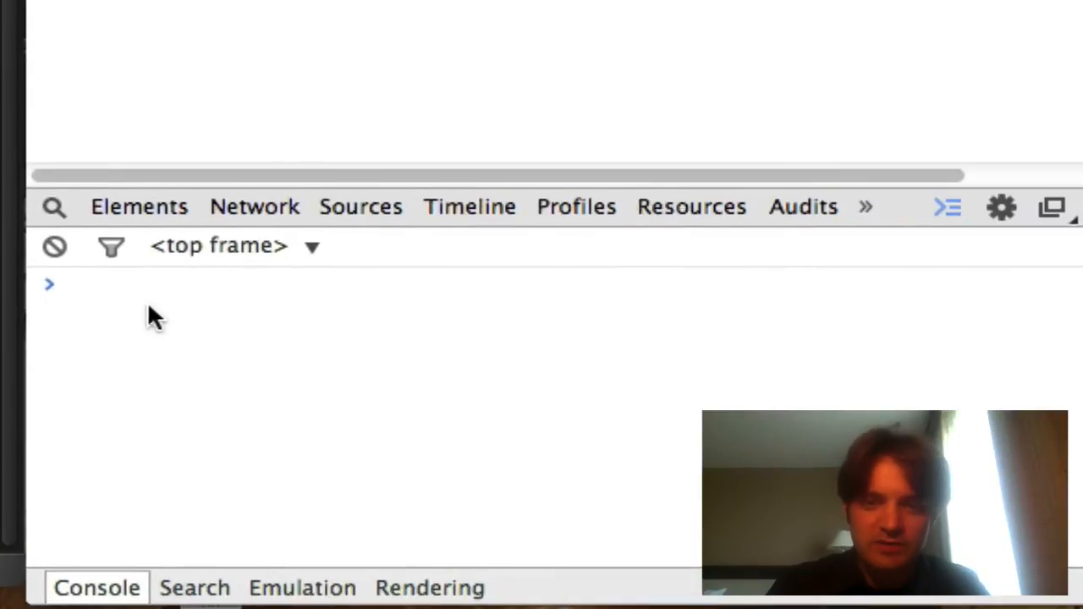
- Evaluate myCanvas and context in the DevTools console to confirm the 640×480 canvas
text(myCanvas)
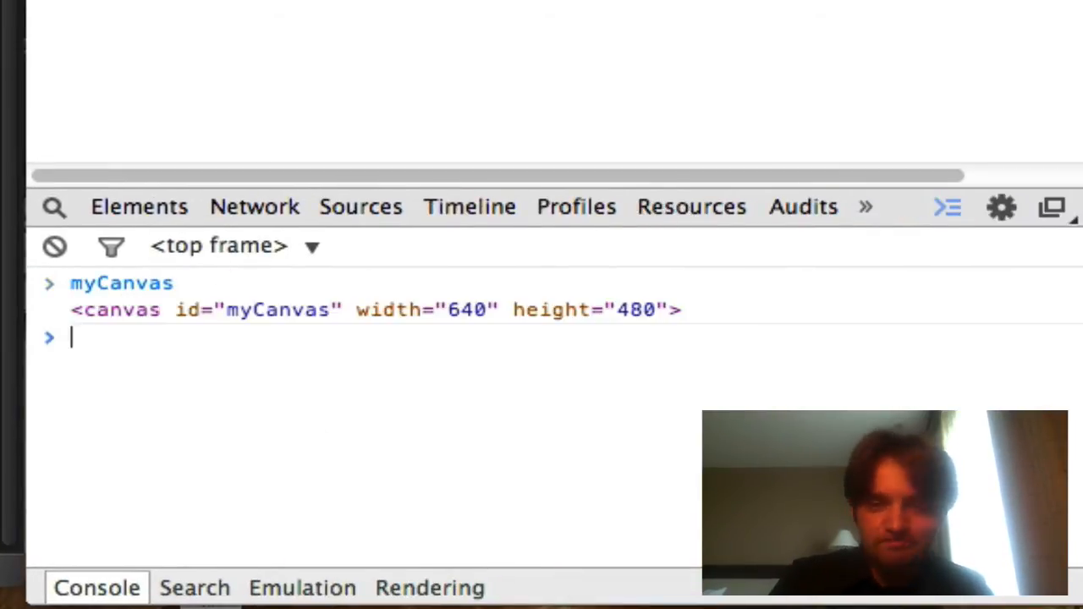
text(context)
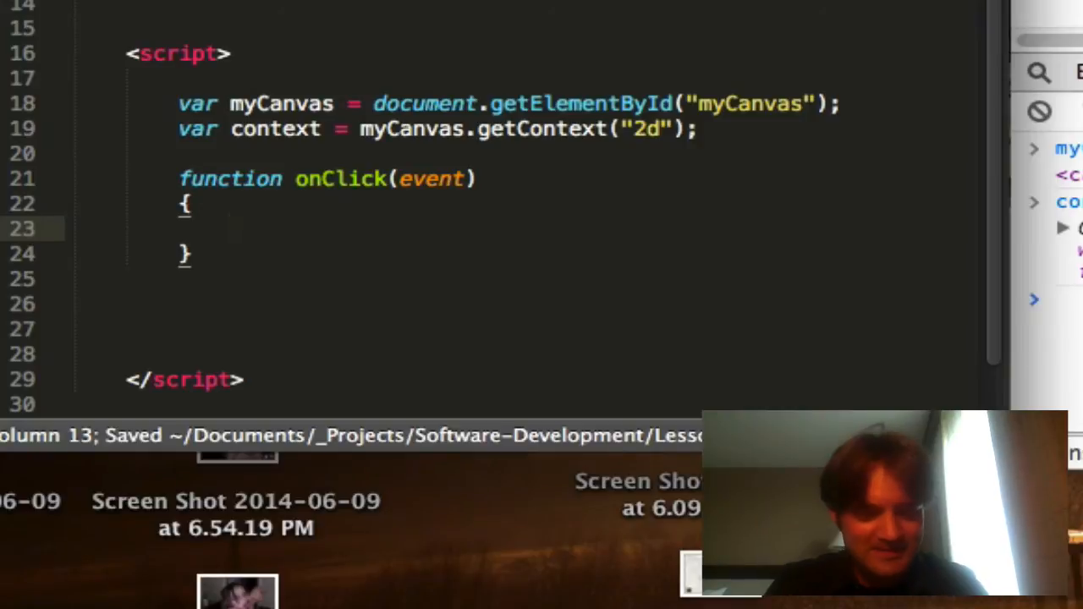
- Set context.fillStyle to red "#FF0000" inside onClick
text(context.)
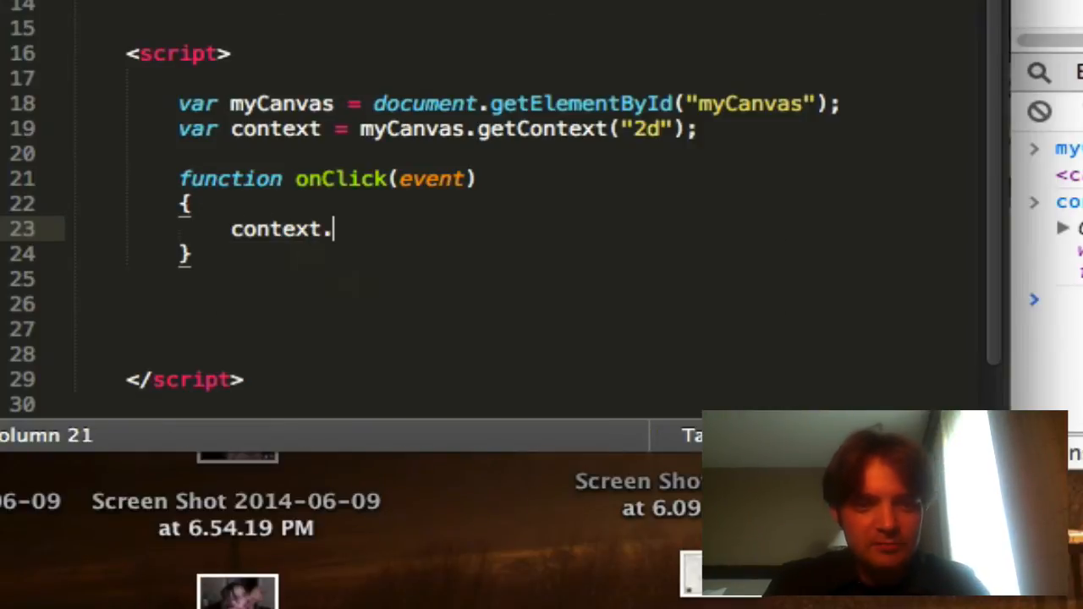
text(fillStyle =)
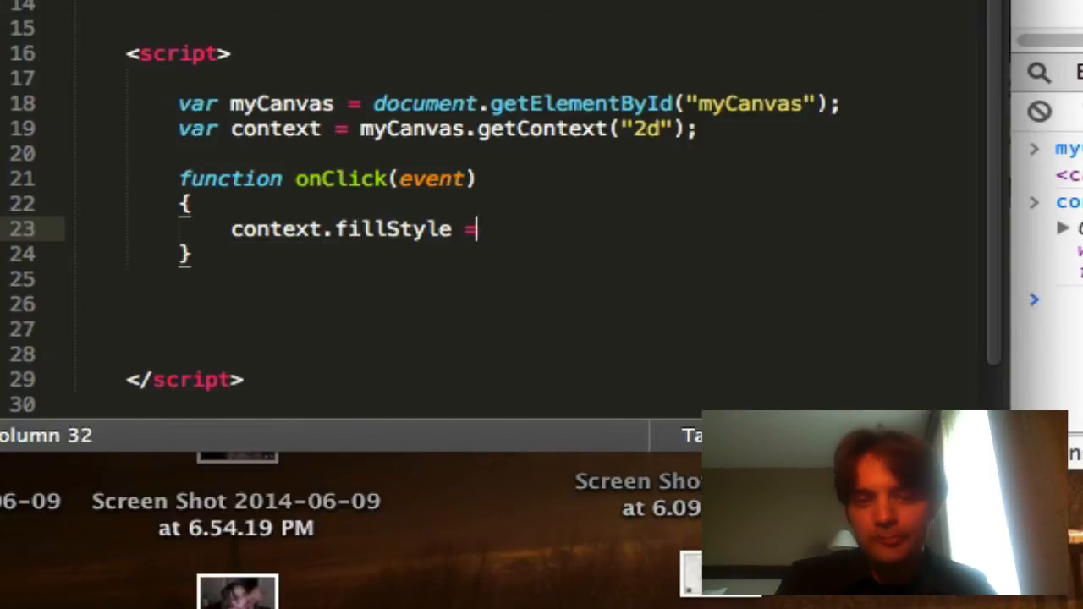
text("#")
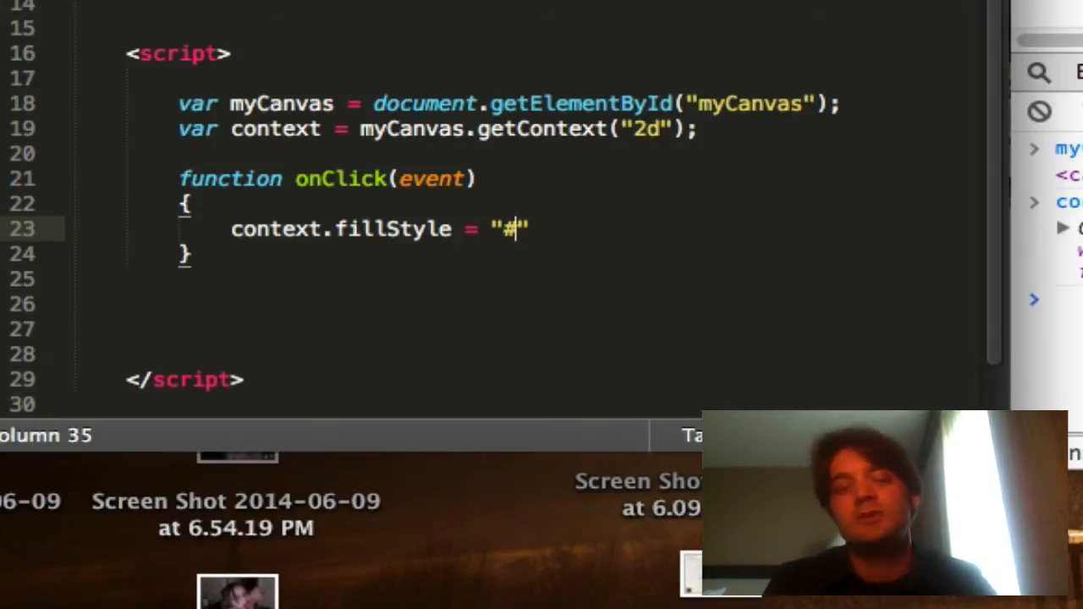
text(FF00)
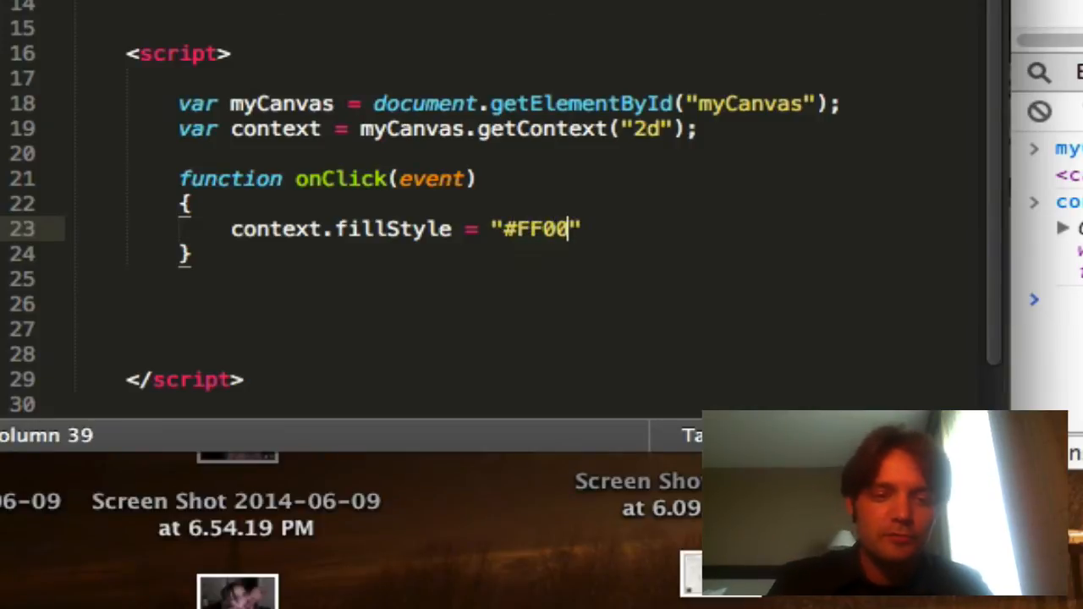
text(00)
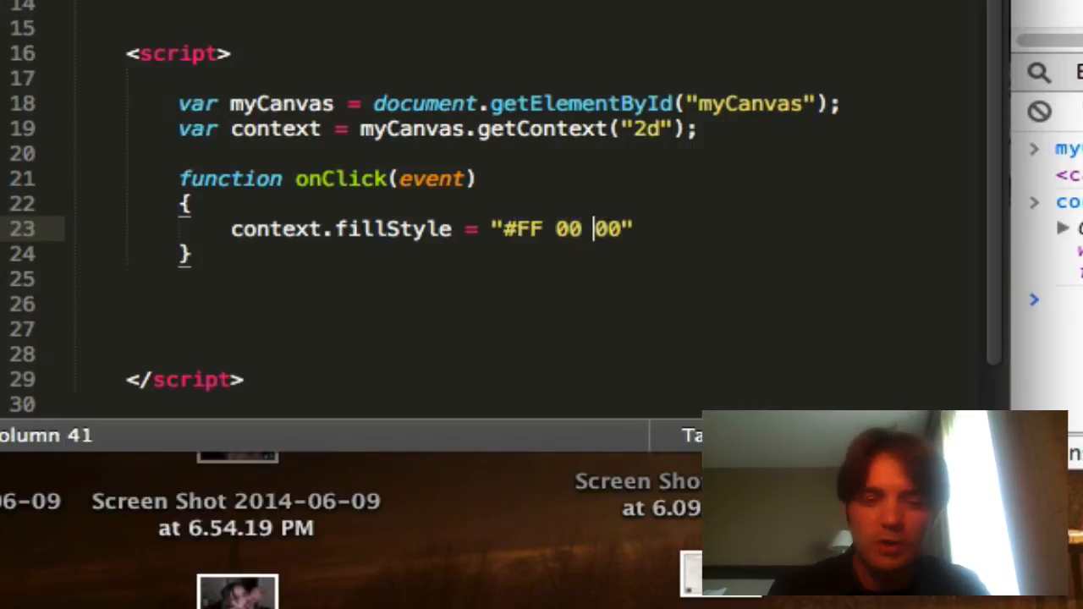
key(Backspace)
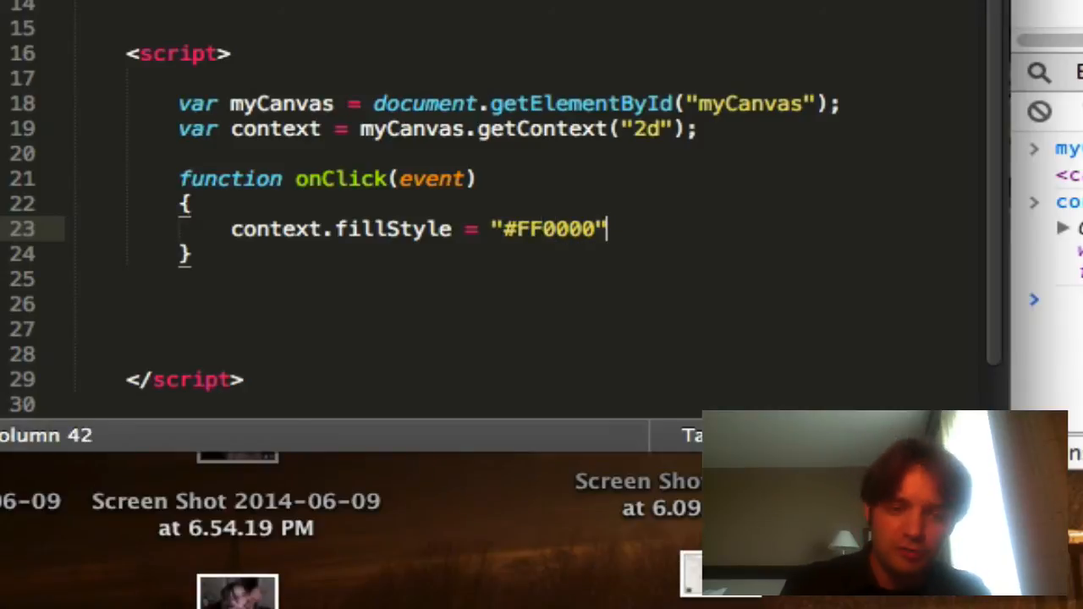
- Fill a 32 by 32 rectangle at event.x, event.y with context.fillRect
text(context.fillRect()
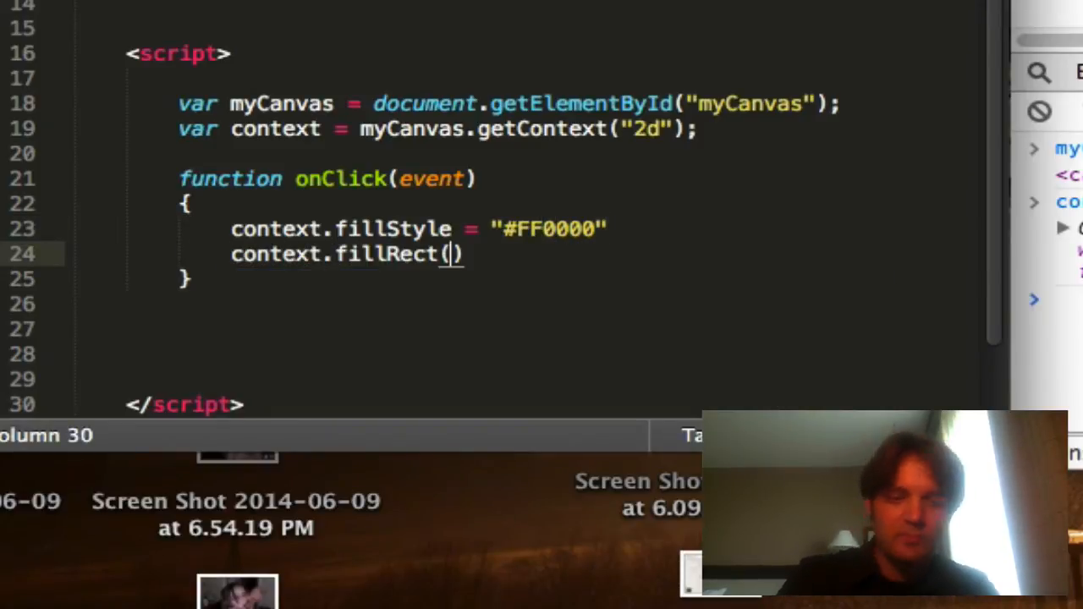
text(e)
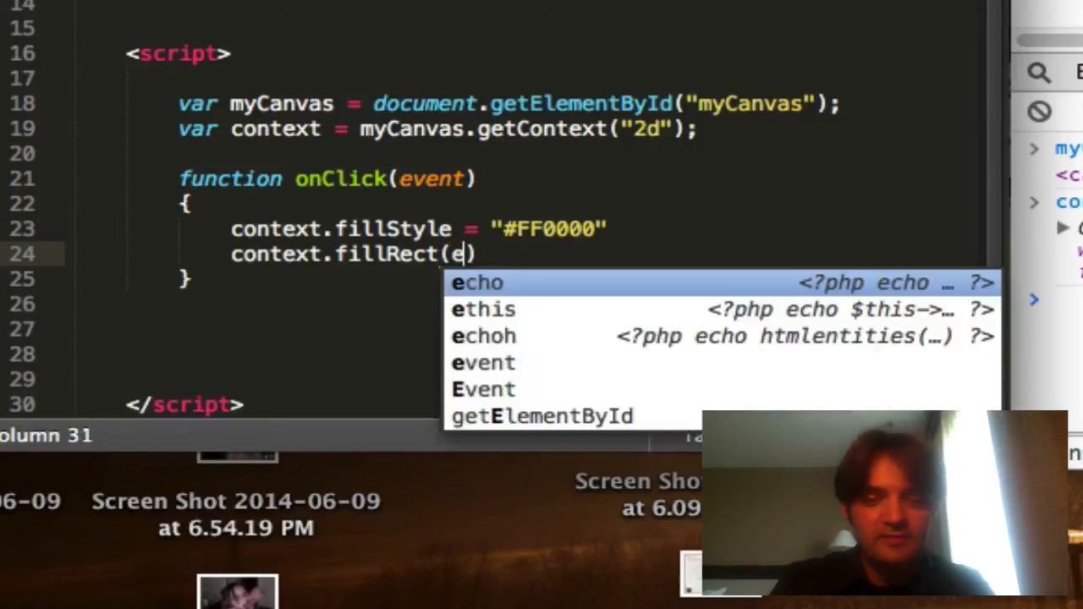
text(vent.x, event.y,)
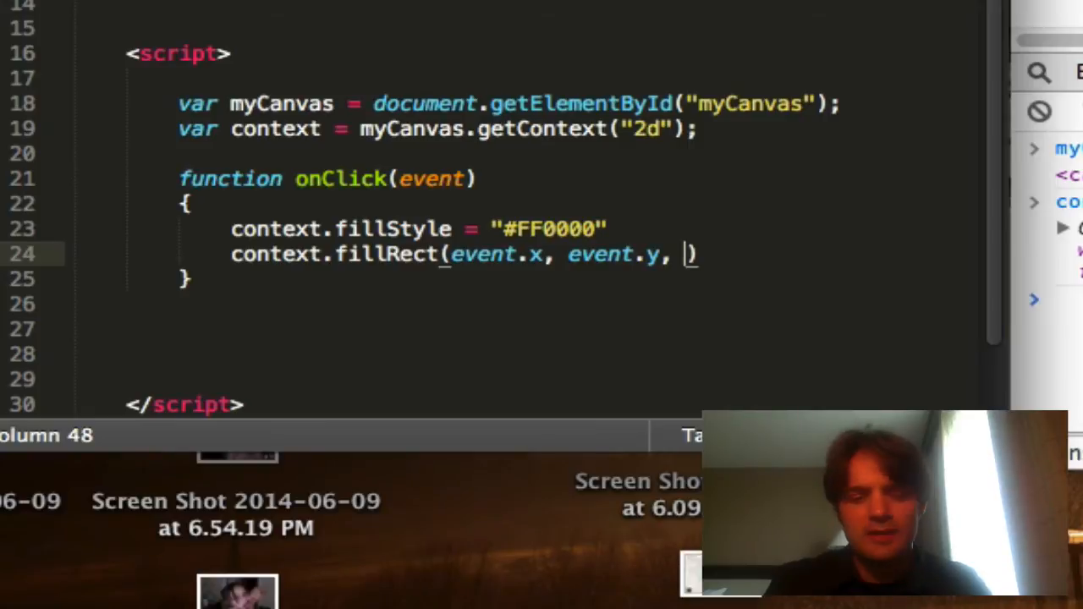
text(32, 32);)
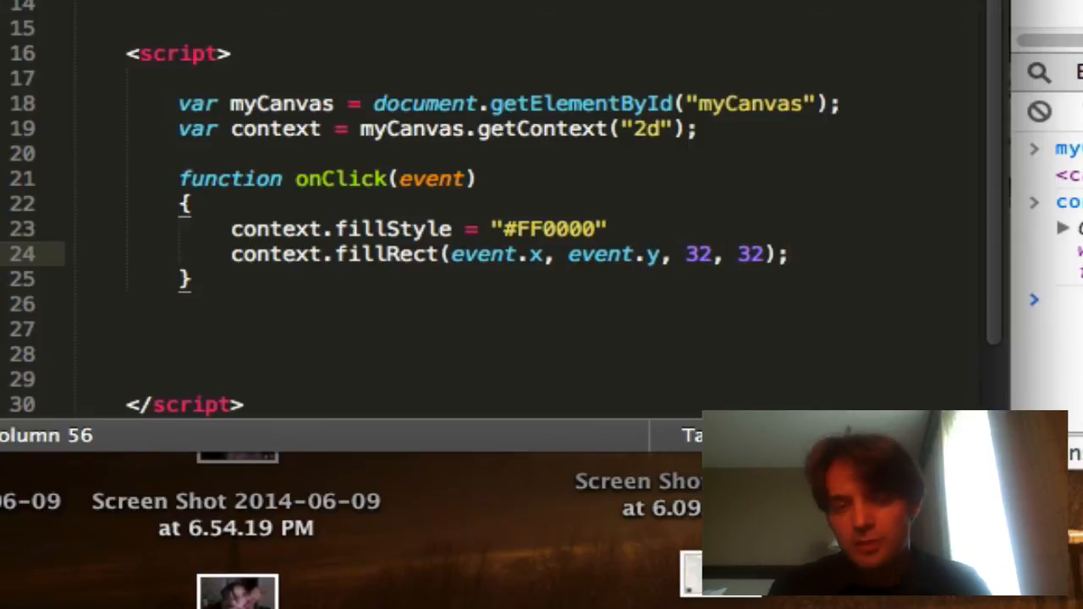
text(myCanvas.addEventListener(""))
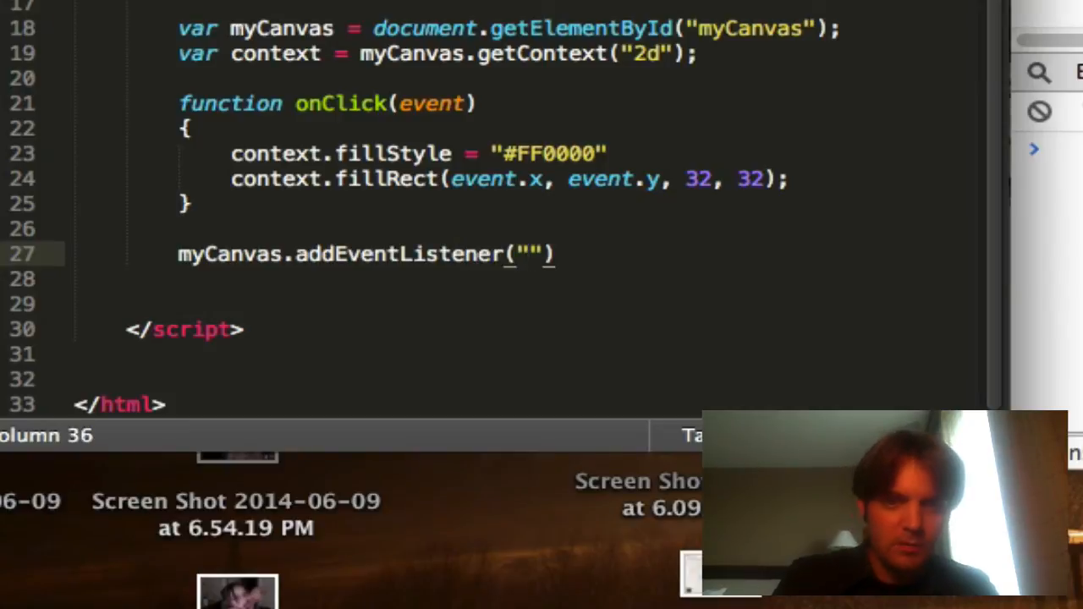
- Register onClick as the "click" listener on myCanvas
text(myCanvas)
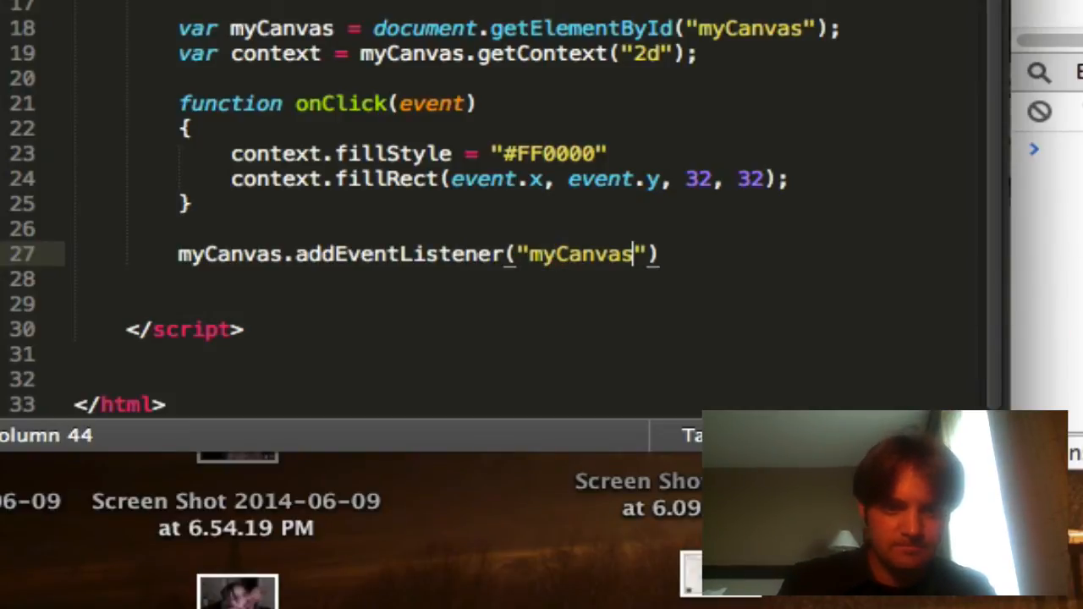
key(backspace)
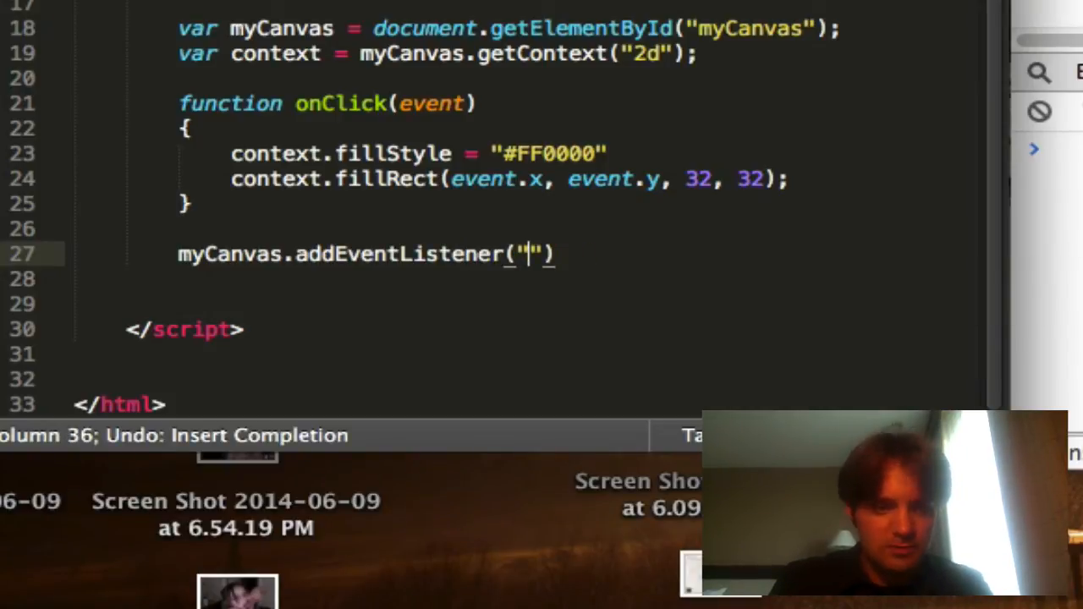
text(click)
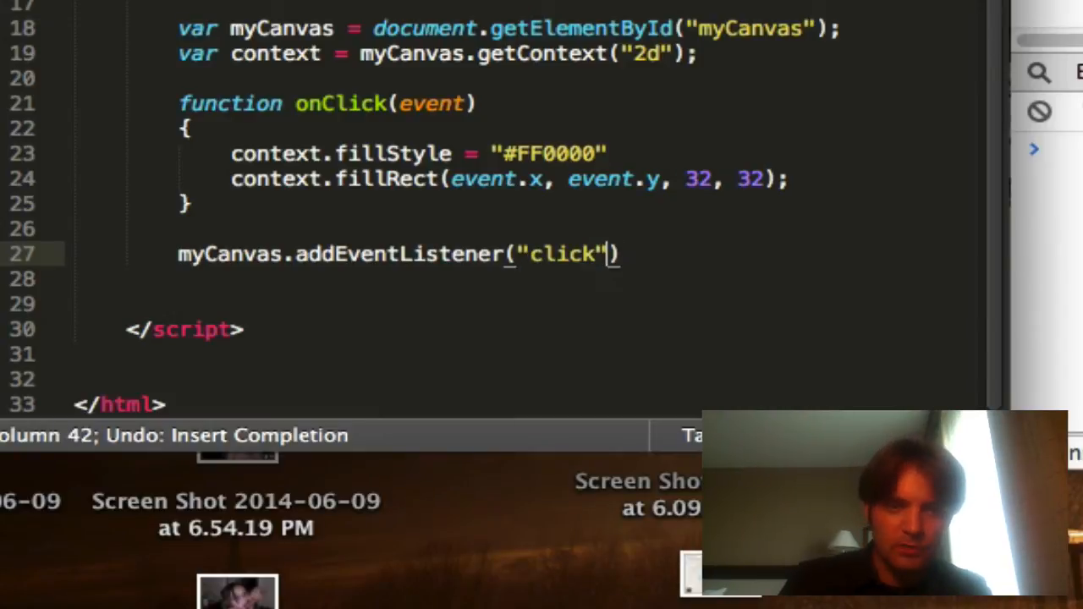
text(, onClick);)
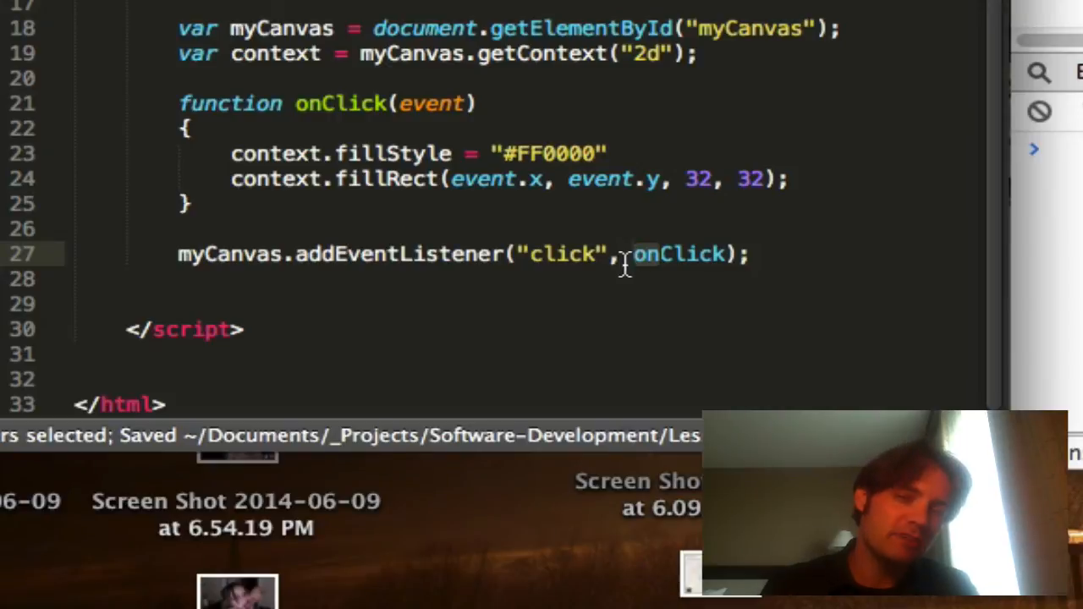
mouse_move(308, 143)
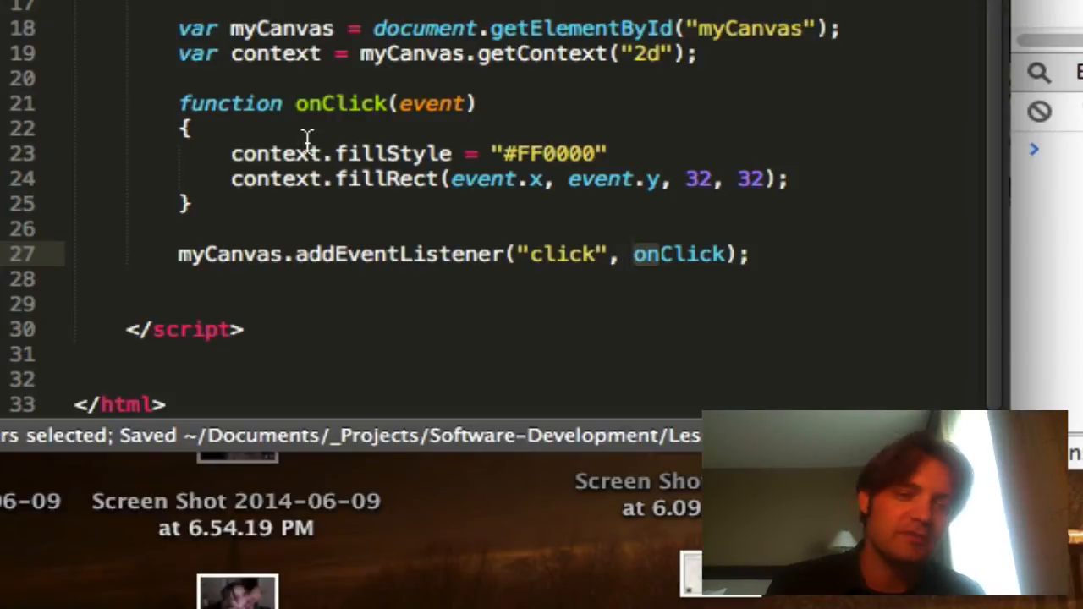
- Temporarily rename onClick to demonstrate renaming, then revert it and save
double_click(677, 254)
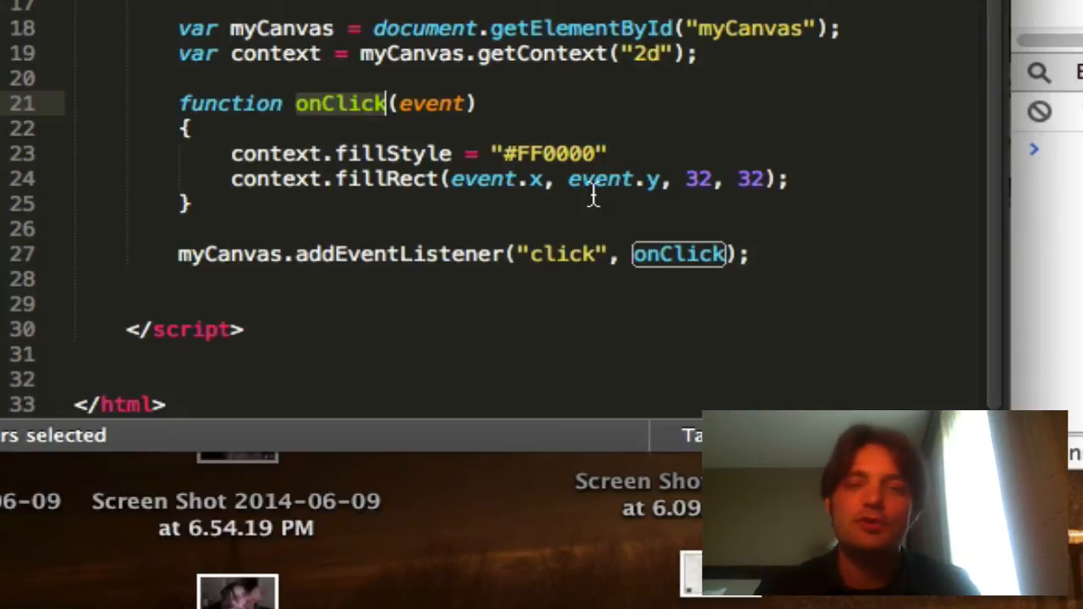
text(cow)
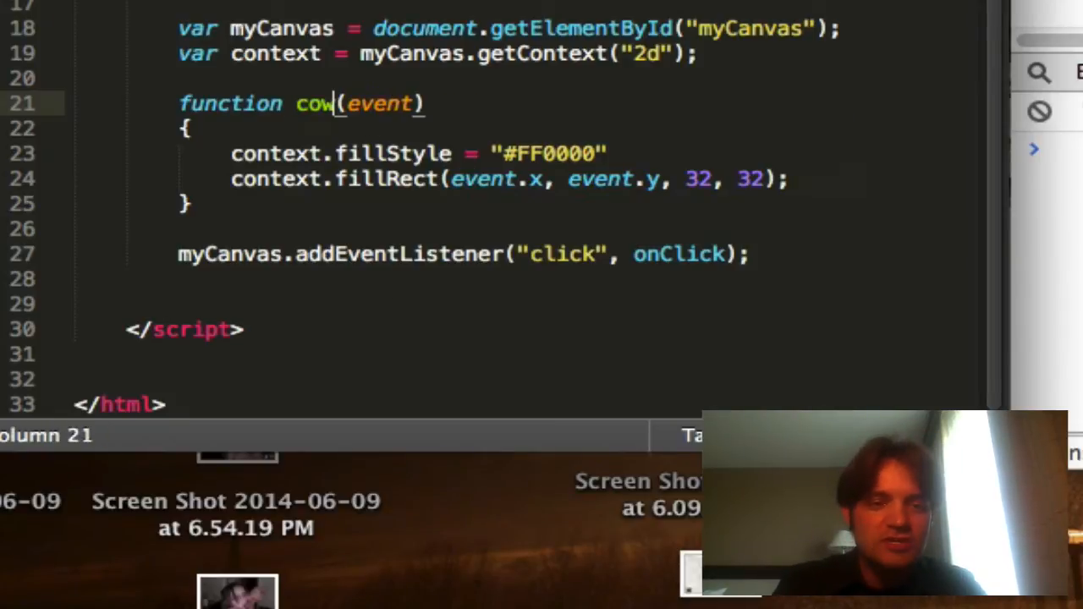
text(_chee)
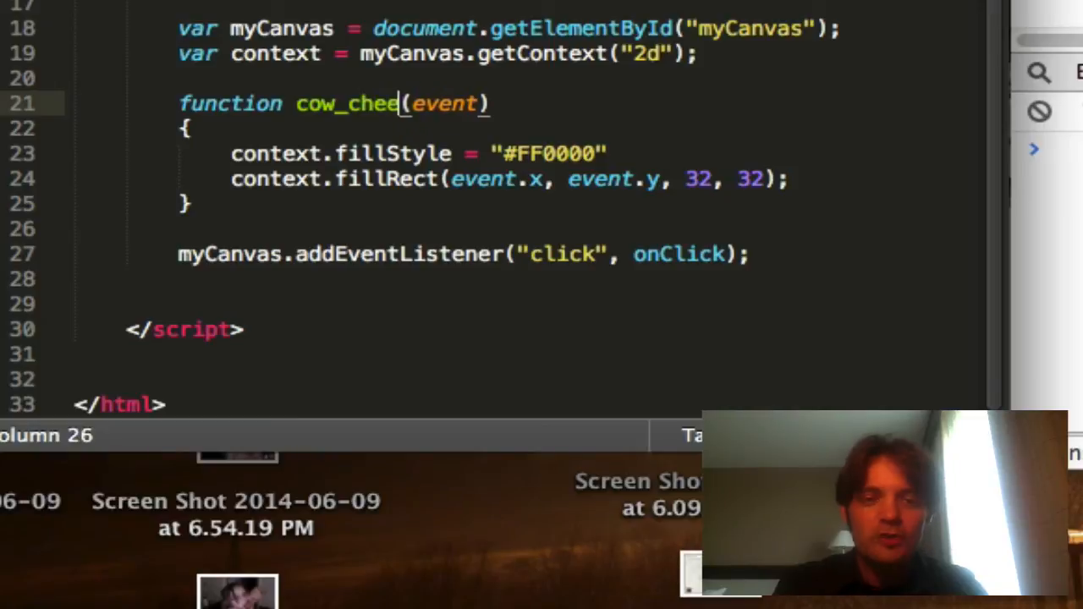
key(Backspace)
text(onClick)
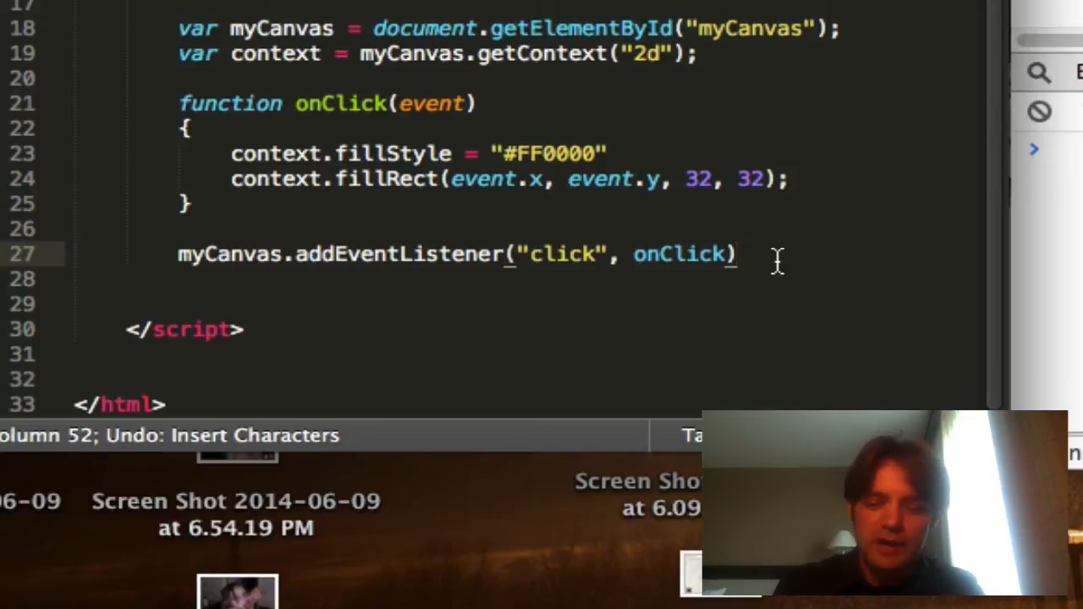
text(;)
text(context.clearRect()
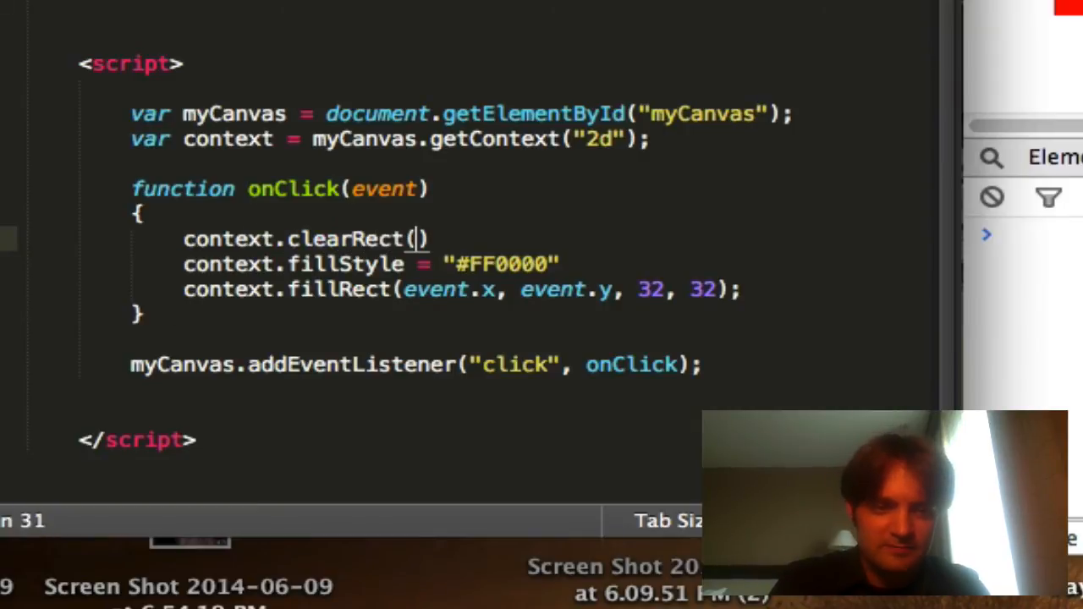
- Clear the canvas from 0, 0 across myCanvas.width with context.clearRect at the start of onClick
text(0)
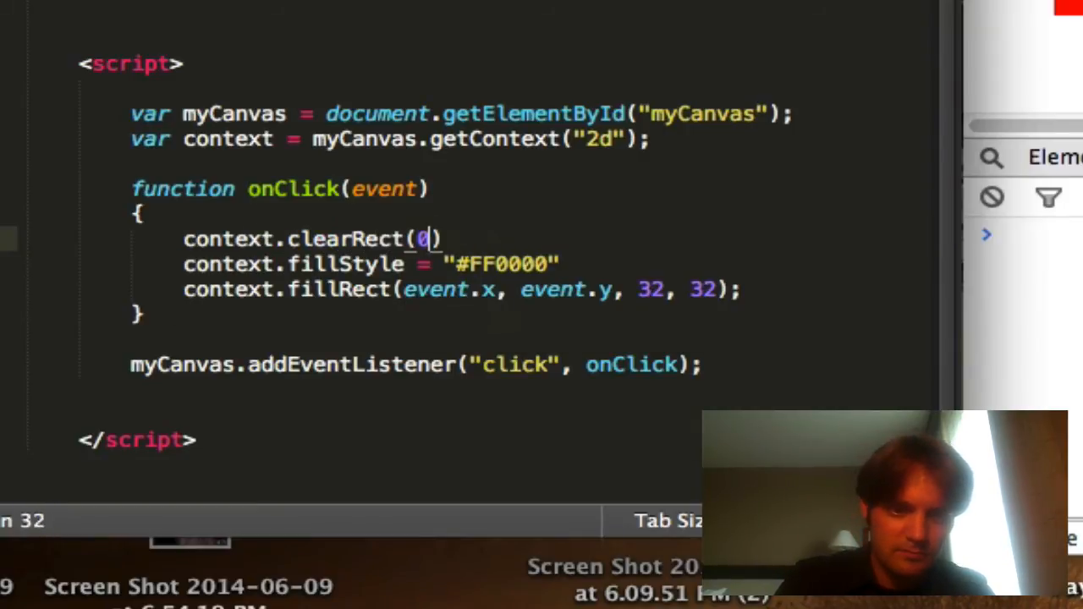
text(, 0, canvas.width, canvas.width)
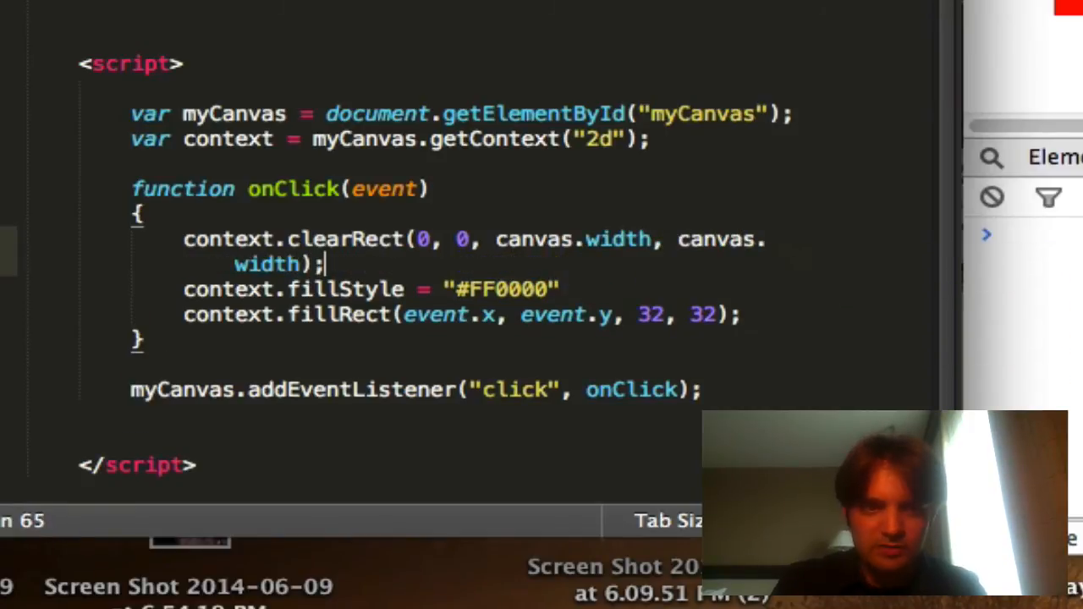
text(myCanvas)
text(if()
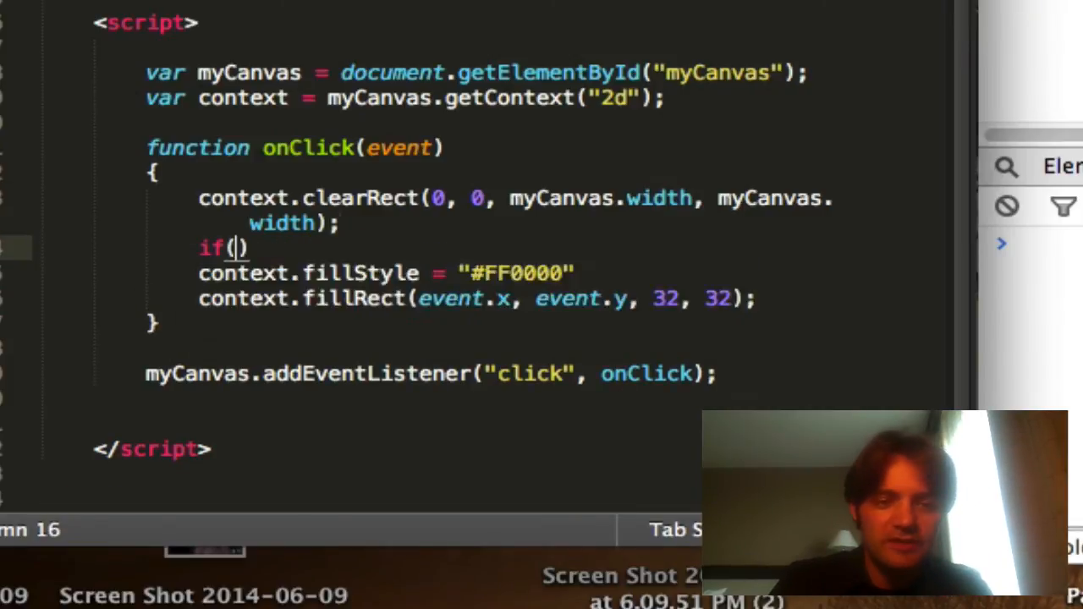
- Write if(event.altKey == true) branch setting context.fillStyle to green "#00FF00", red "#FF0000" otherwise
text(event.alT)
text({)
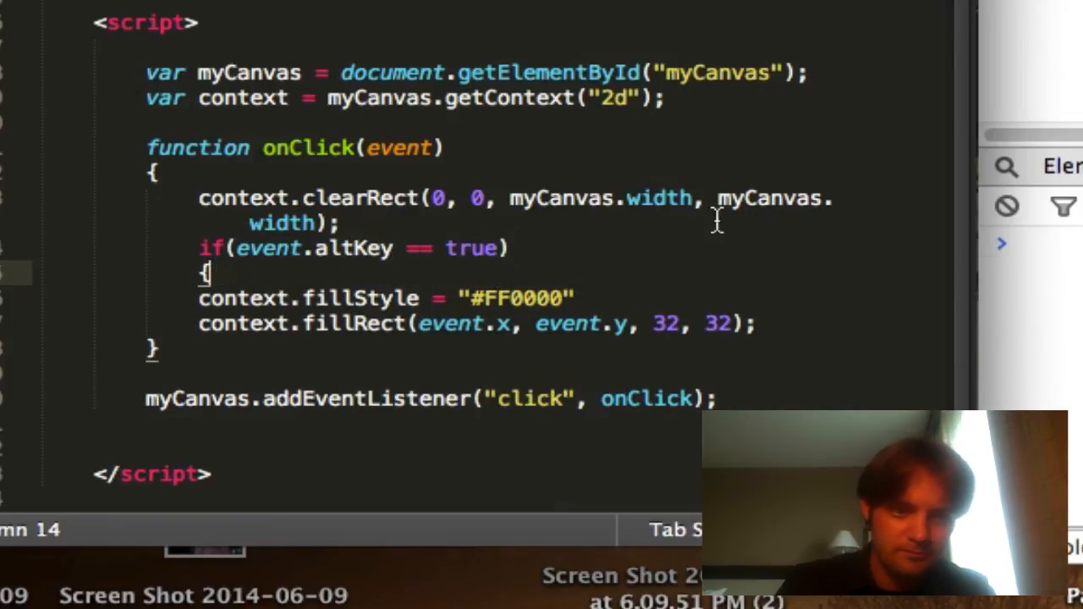
text(context.fillStyle =)
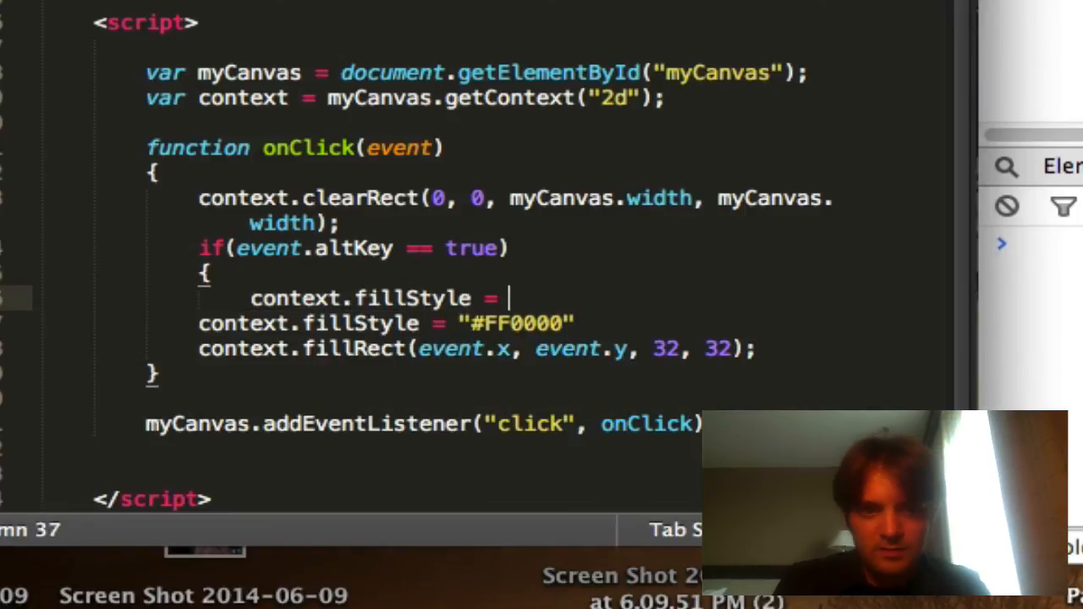
text("#00")
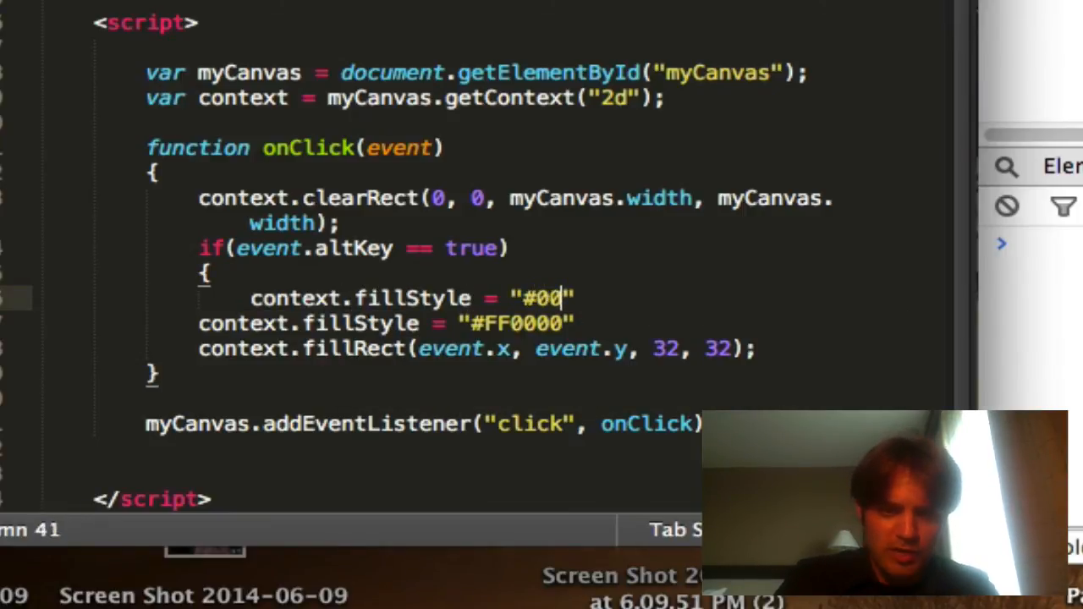
text(FF00)
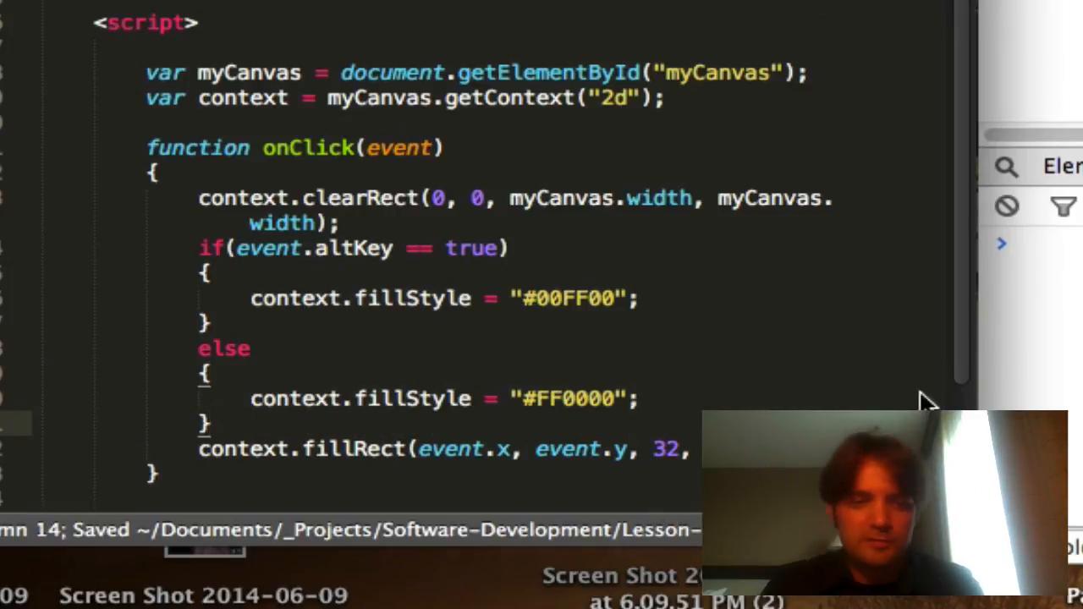
mouse_move(709, 71)
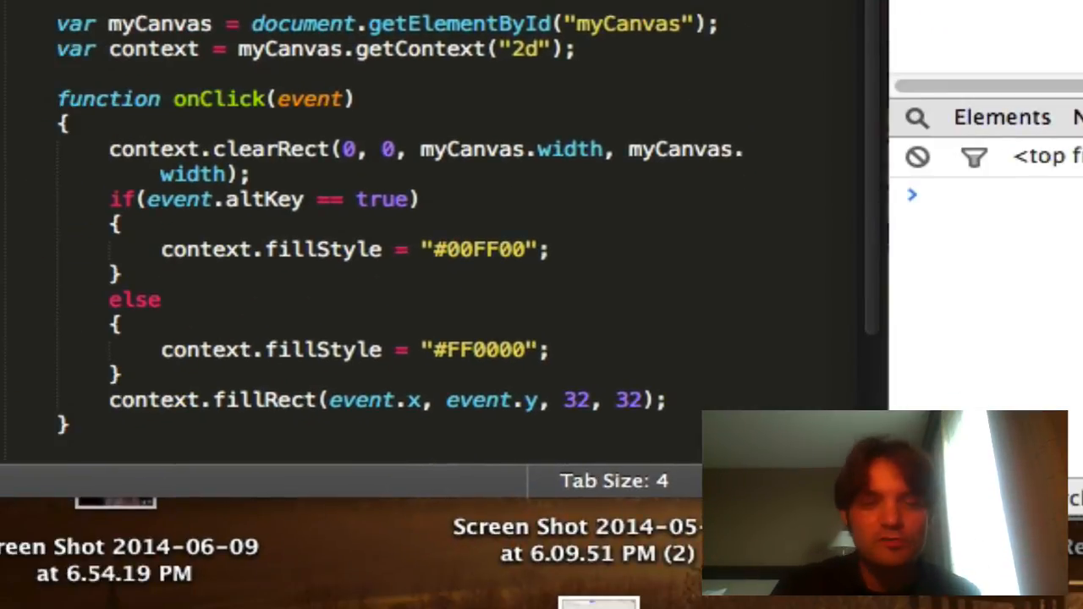
double_click(312, 99)
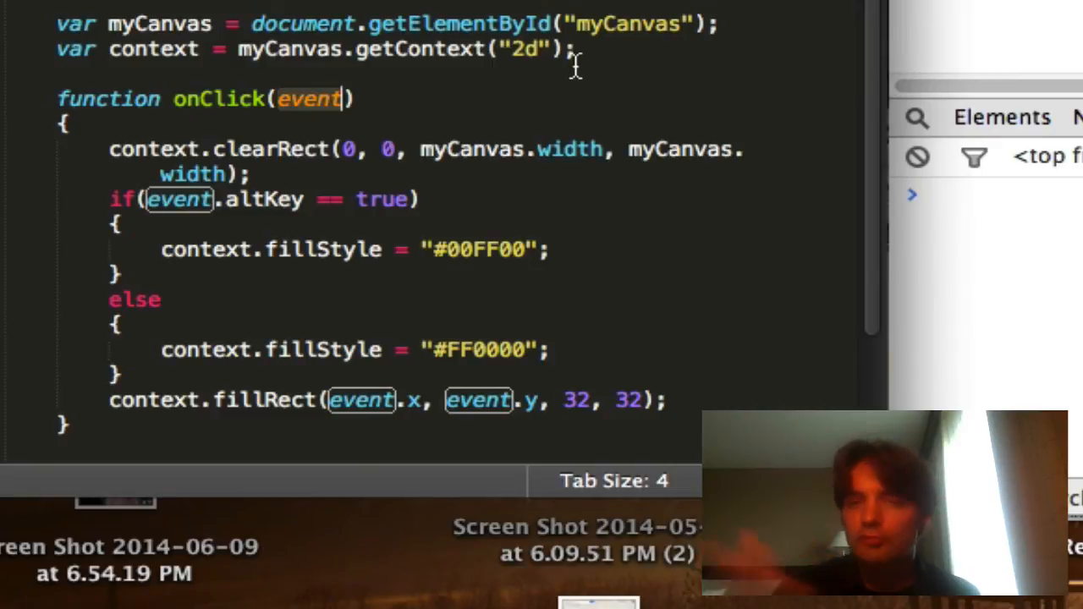